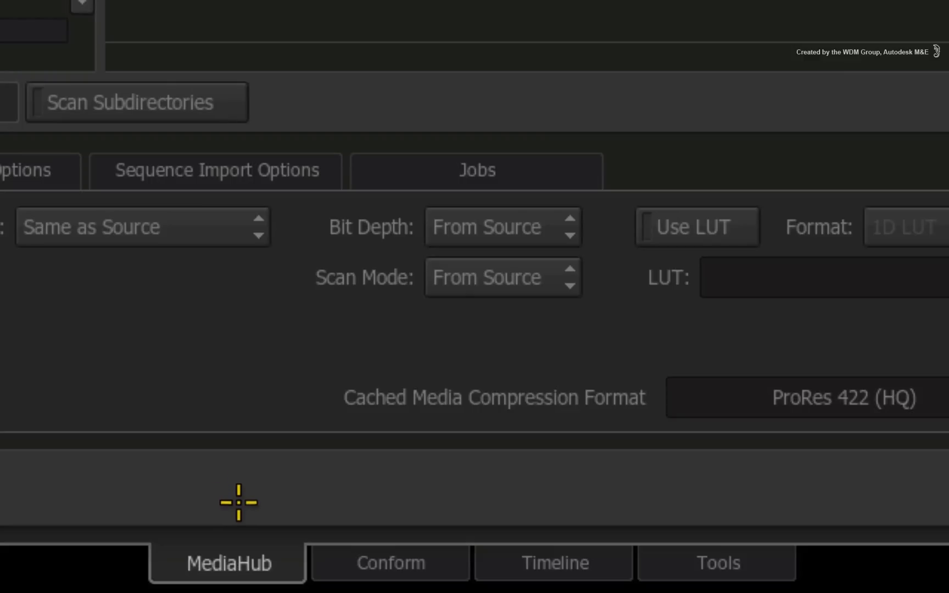
mouse_move(235, 451)
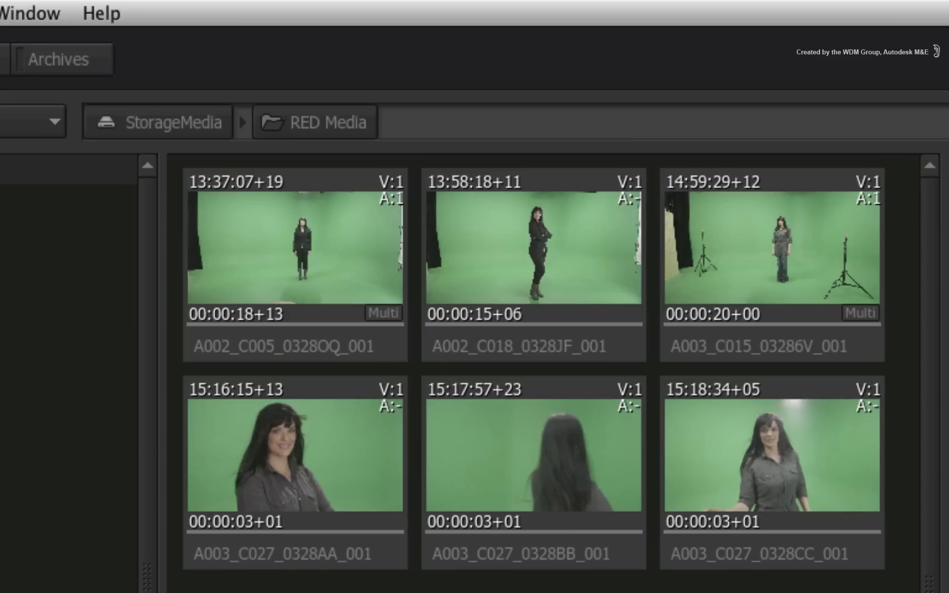
Preview clip A002_C005_0328OQ_001 from RED Media with its clip info shown
double_click(295, 248)
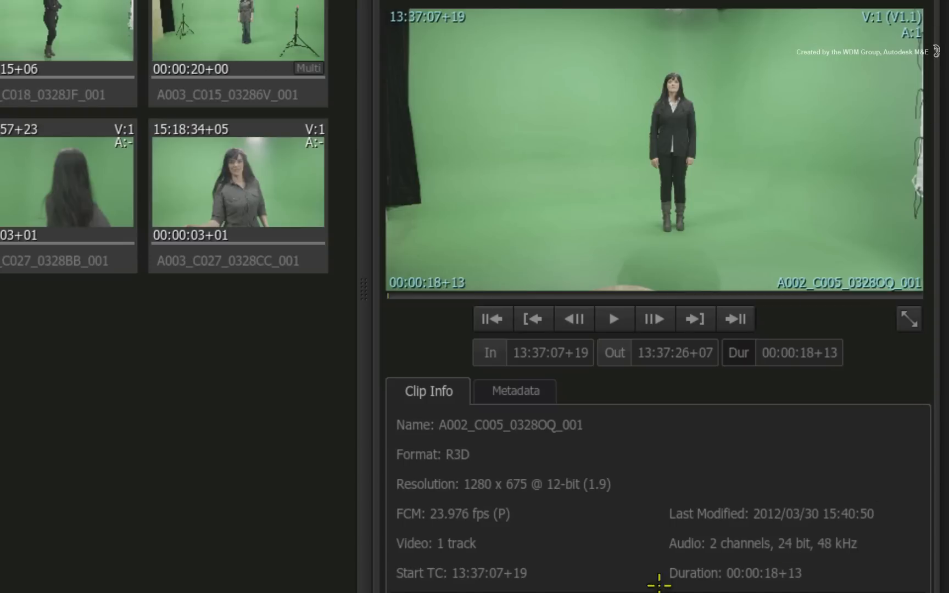
mouse_move(637, 515)
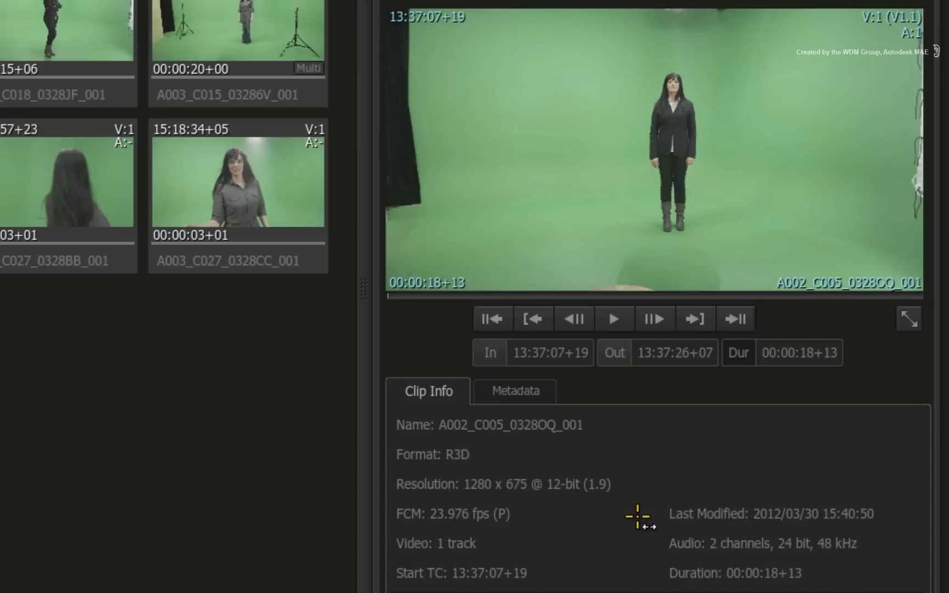
mouse_move(476, 507)
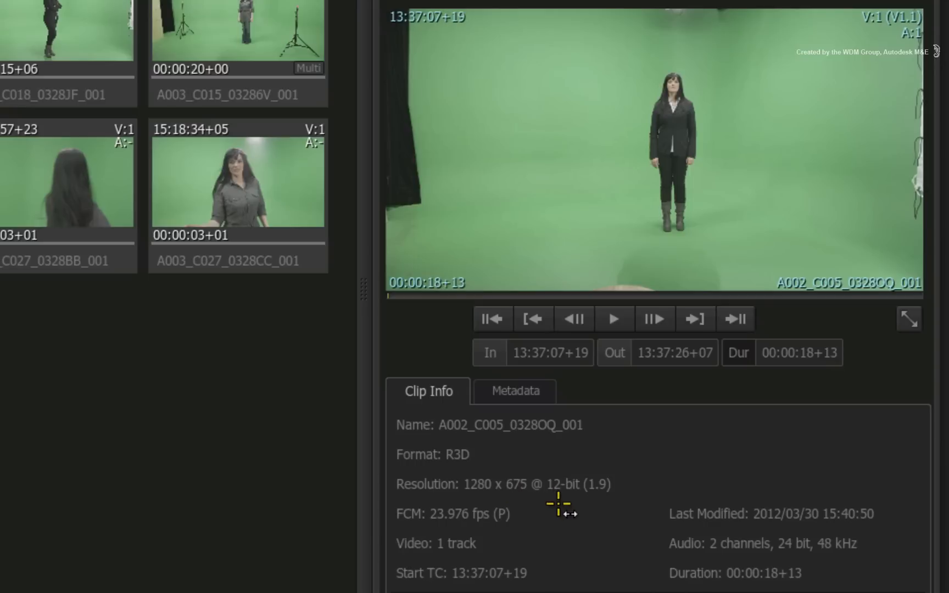
mouse_move(574, 541)
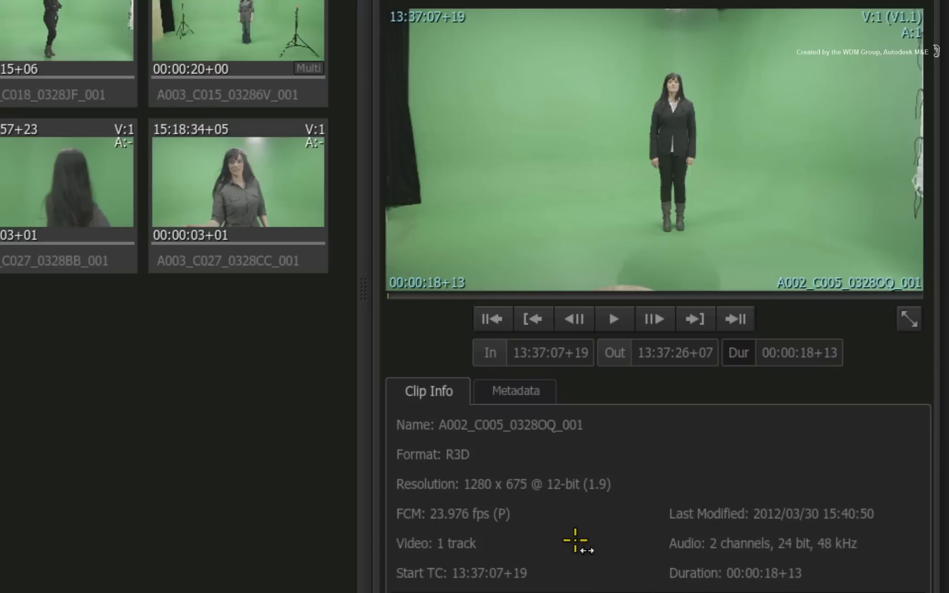
mouse_move(523, 400)
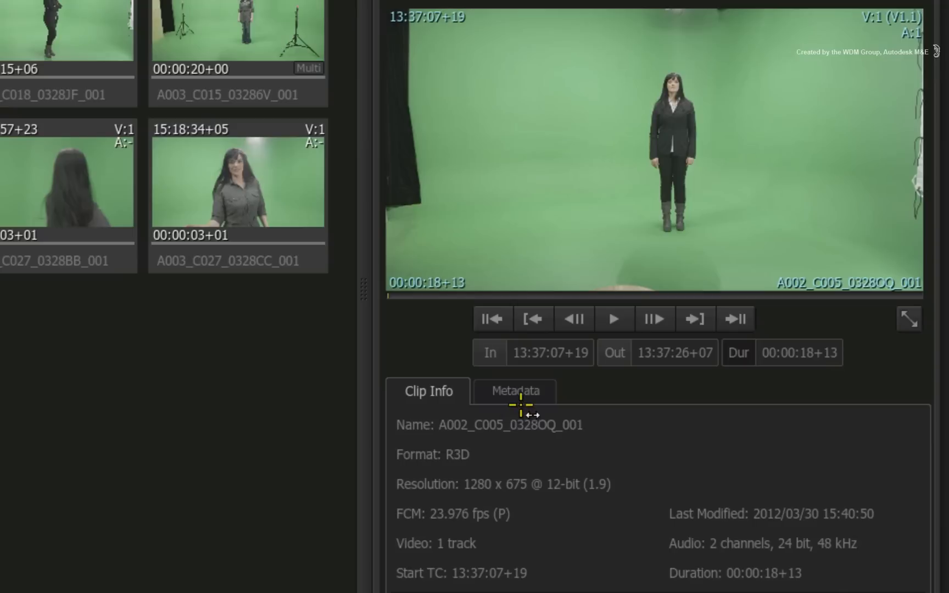
Show the clip's metadata and scroll to the Debayering section showing Quarter
click(514, 391)
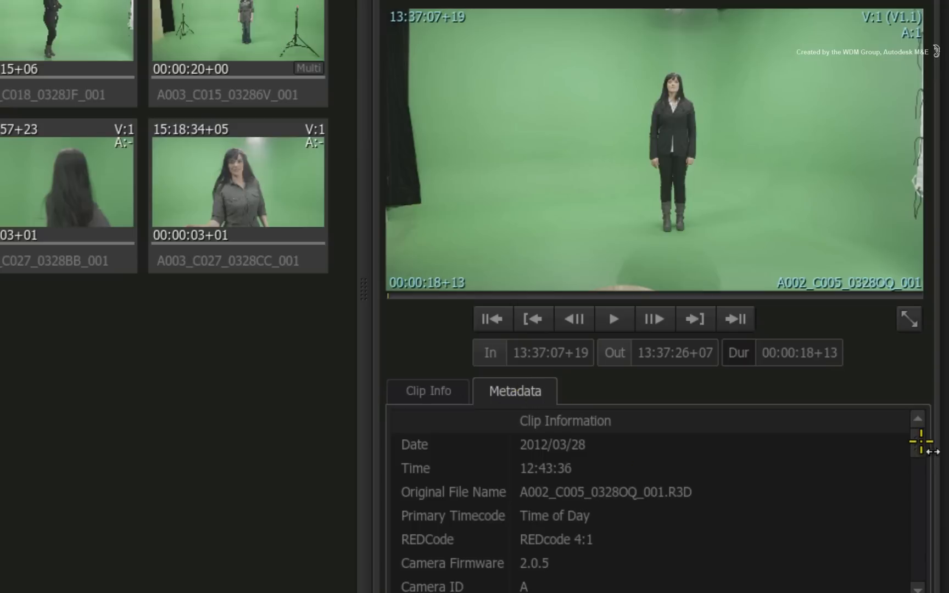
scroll(down, 3)
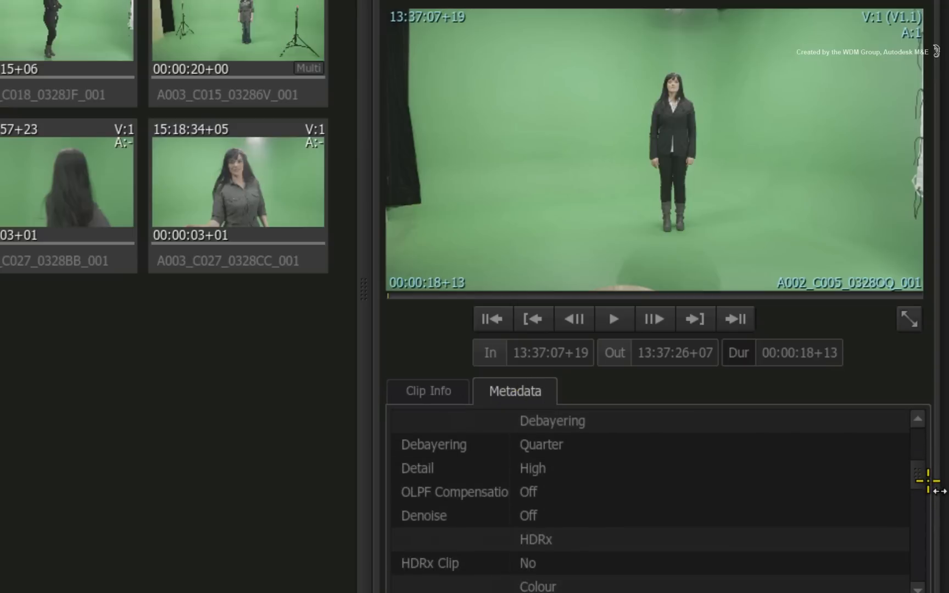
mouse_move(597, 475)
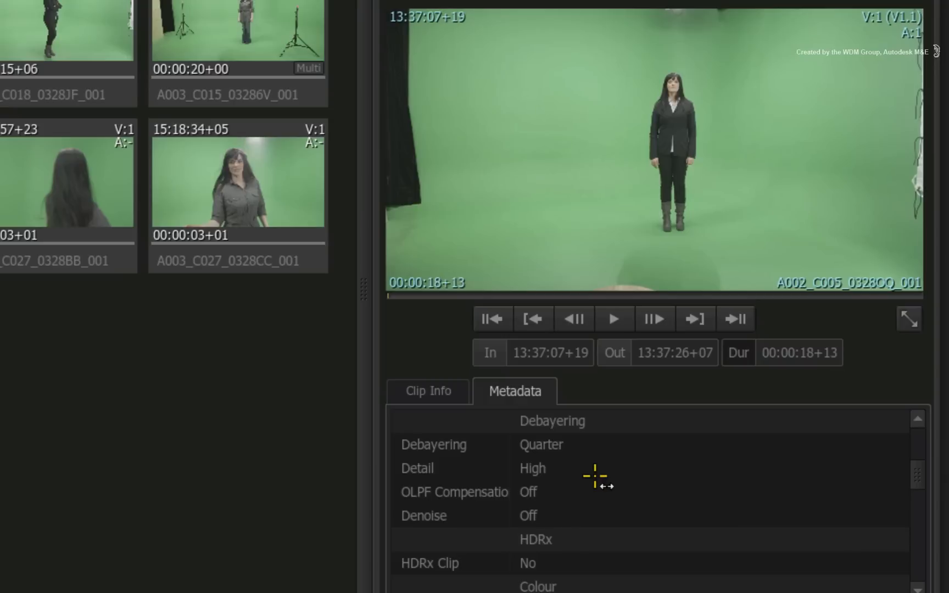
mouse_move(584, 445)
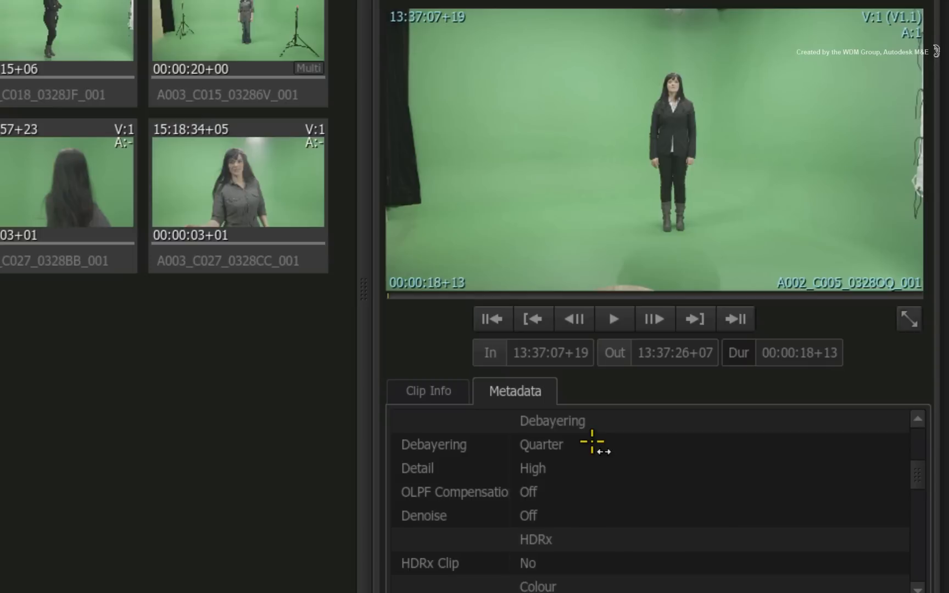
mouse_move(593, 441)
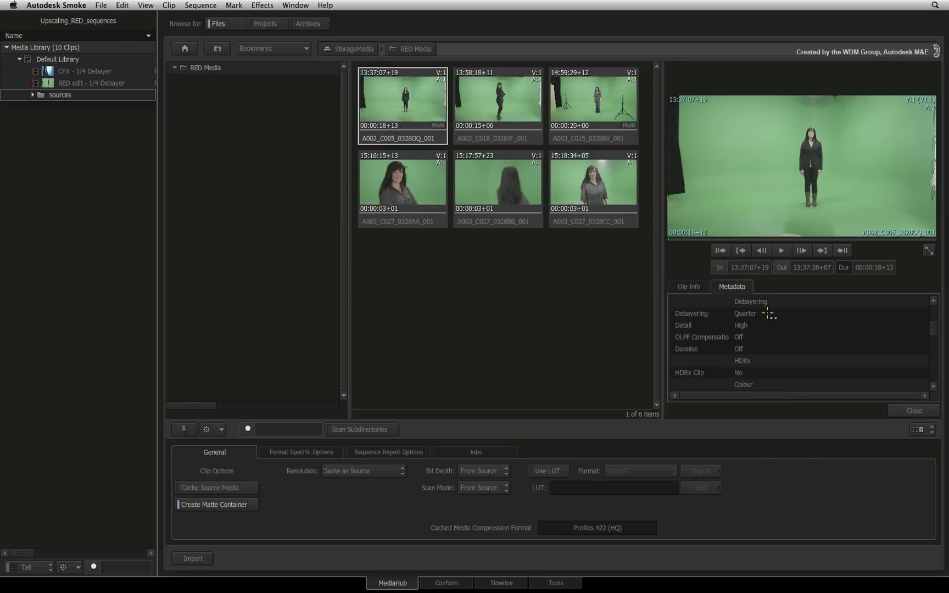
mouse_move(767, 313)
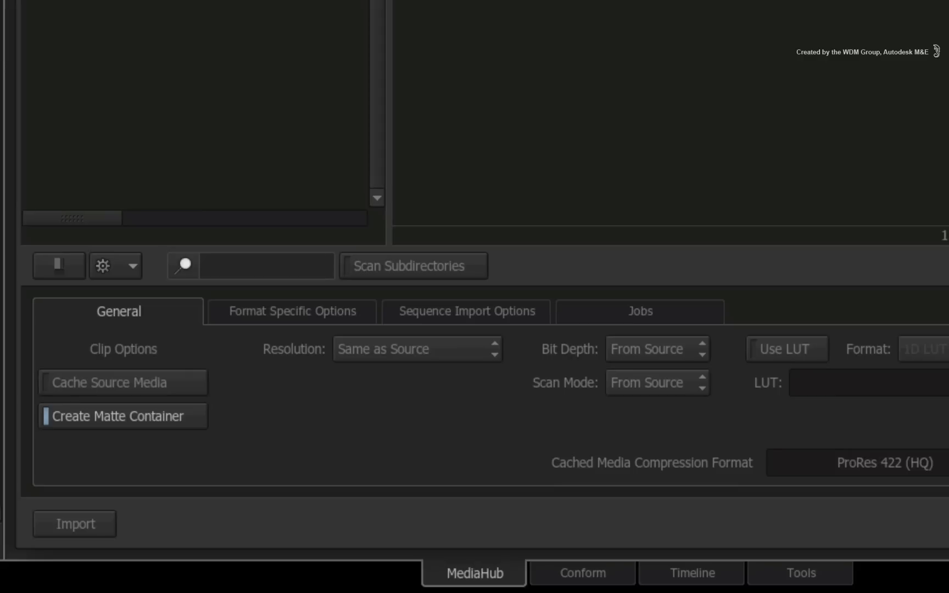
mouse_move(350, 311)
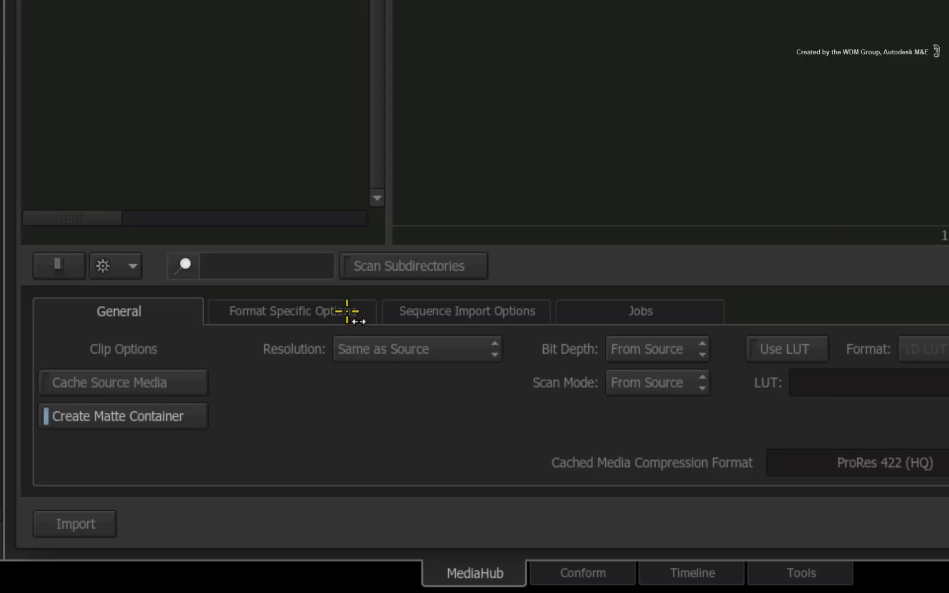
Show the R3D Debayering format options: Quarter mode, 12-bit integer
click(290, 310)
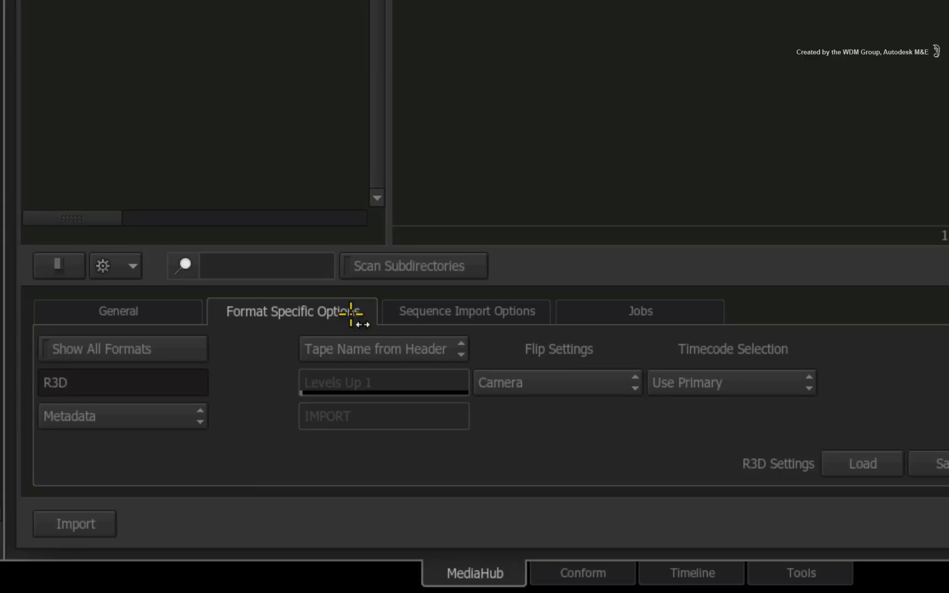
mouse_move(162, 416)
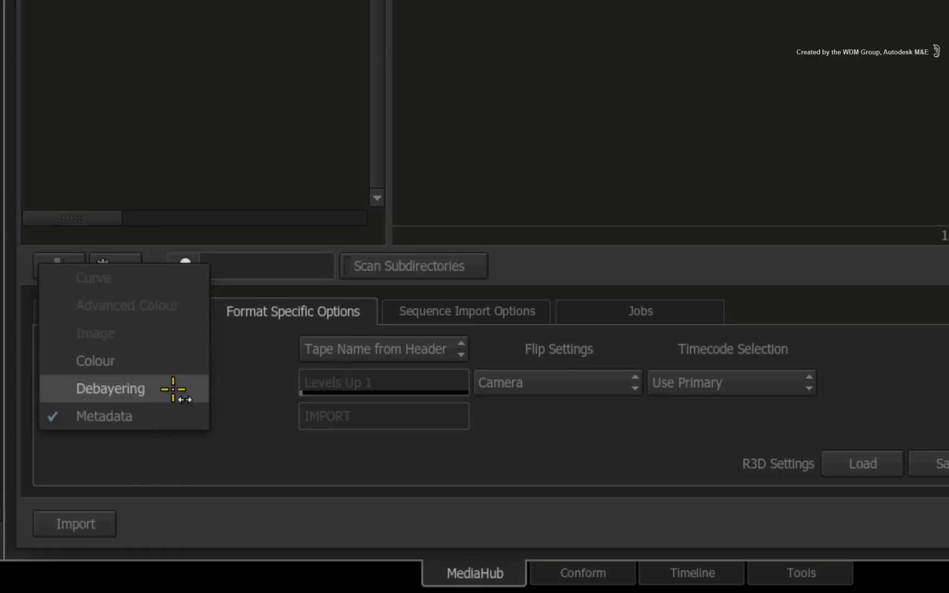
click(110, 389)
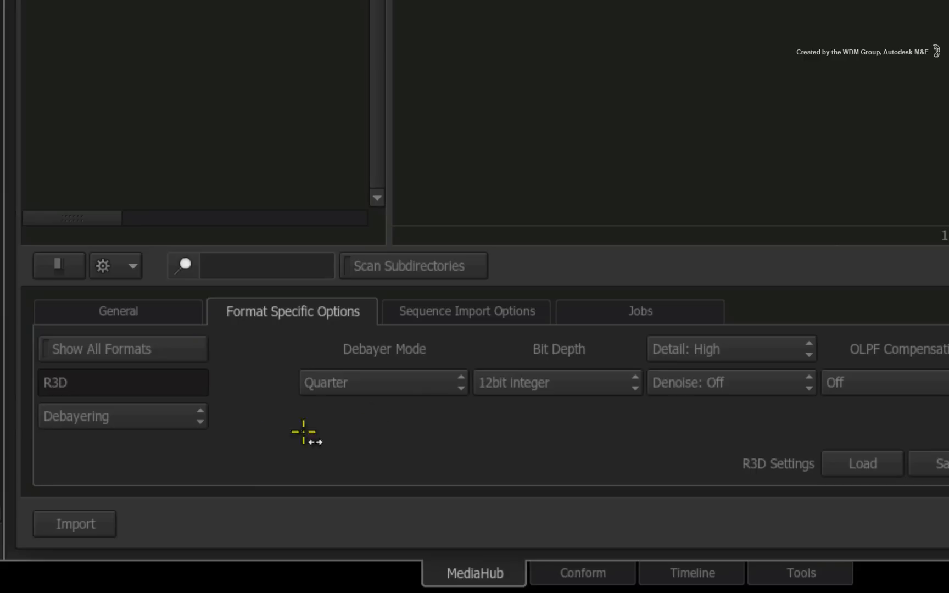
mouse_move(412, 407)
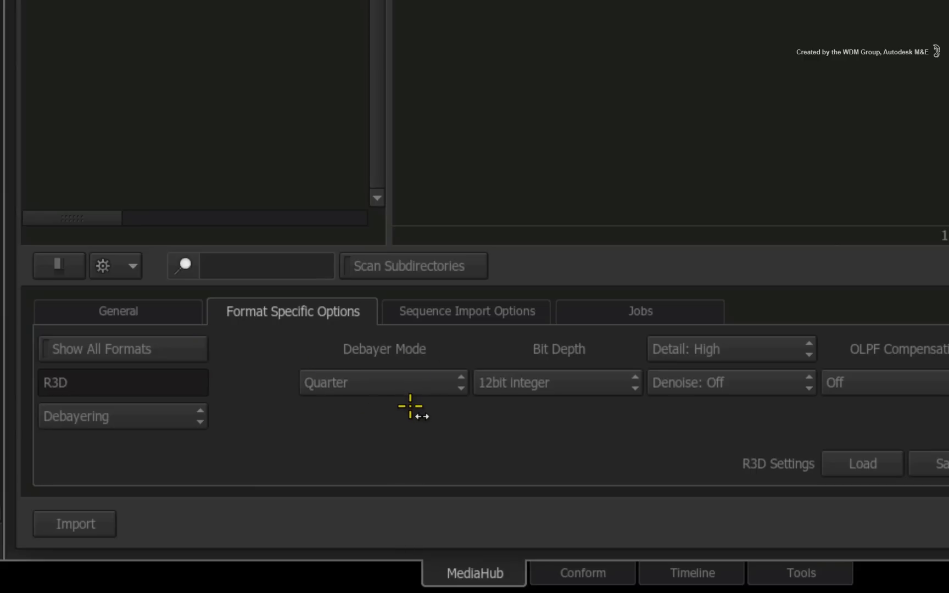
mouse_move(410, 414)
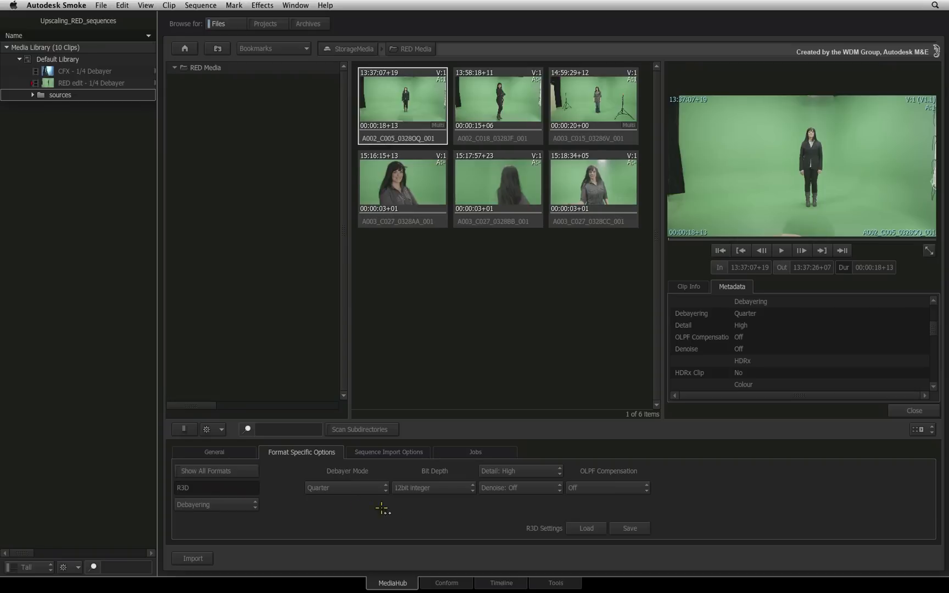
click(500, 583)
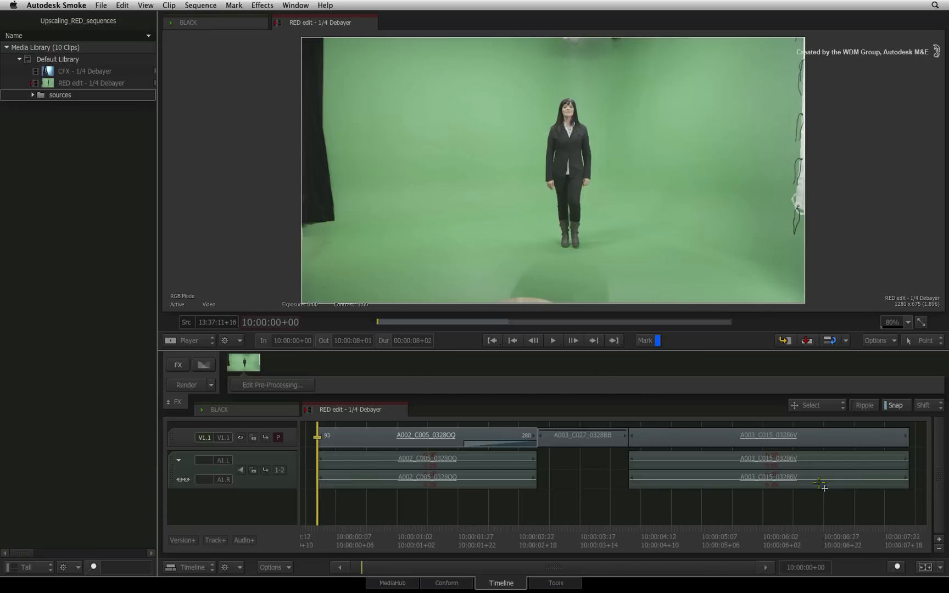
mouse_move(355, 476)
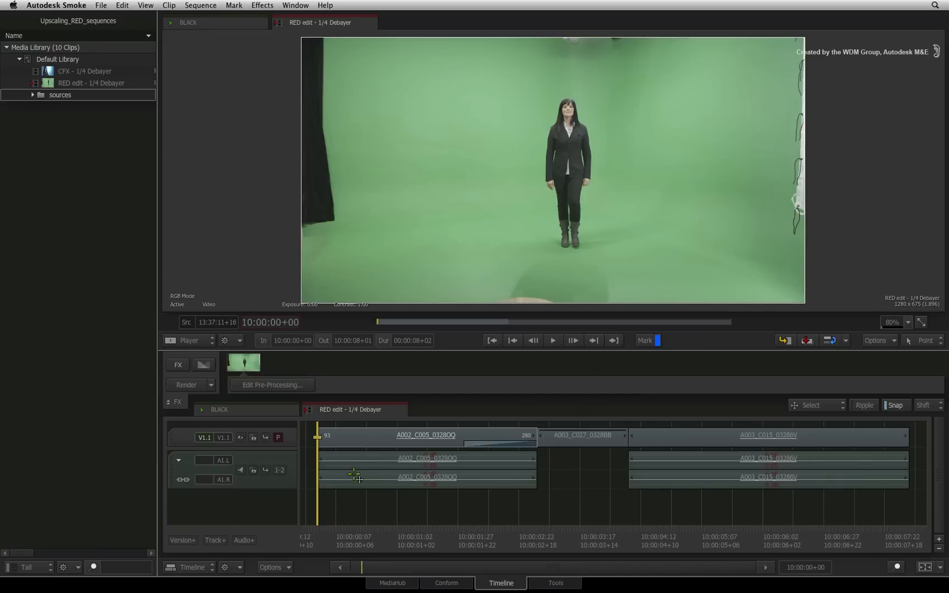
mouse_move(342, 507)
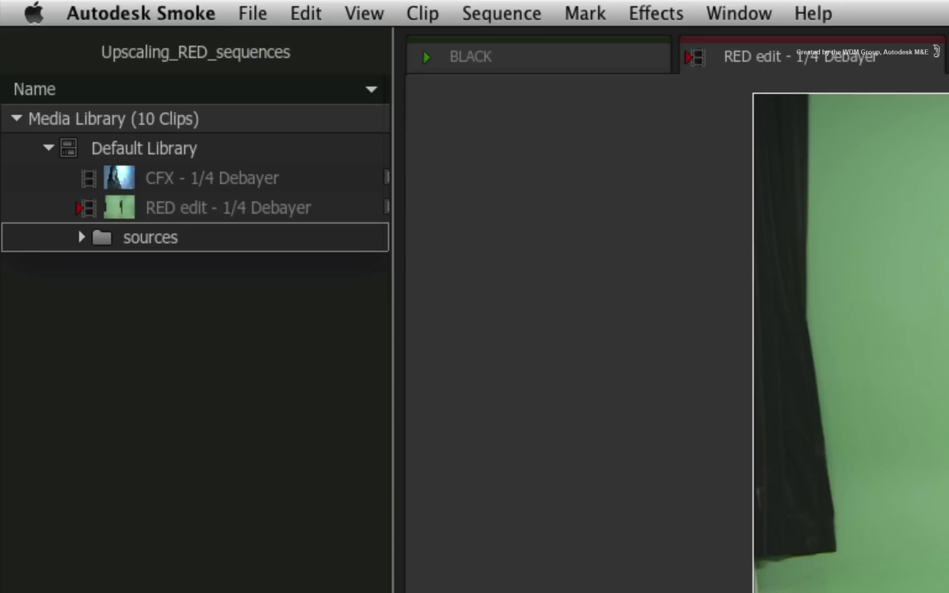
click(228, 207)
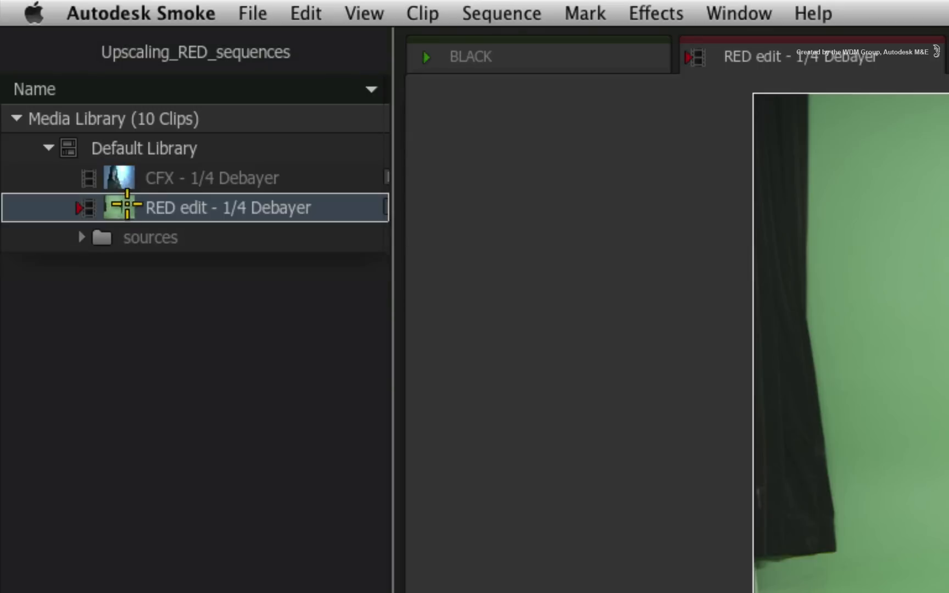
mouse_move(314, 207)
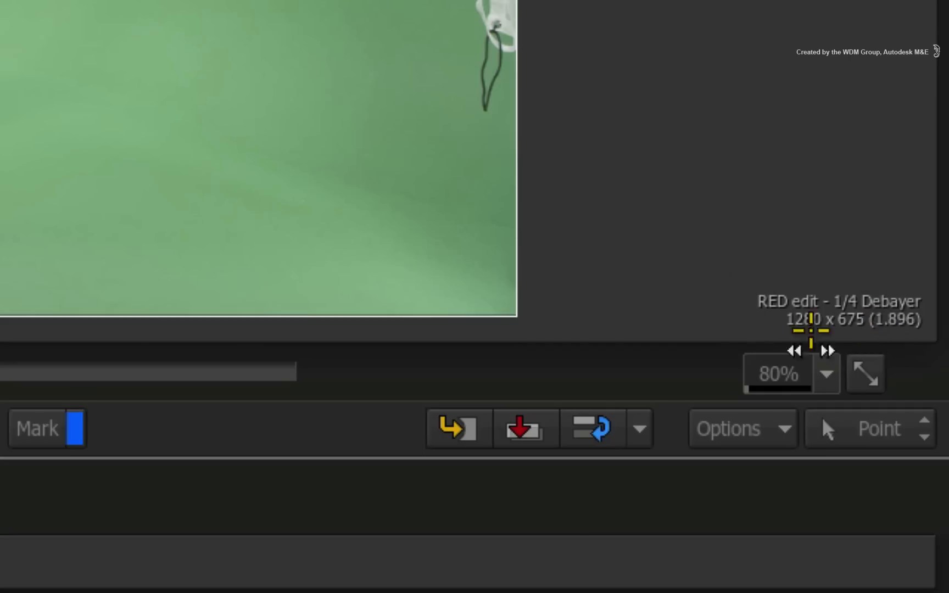
mouse_move(761, 215)
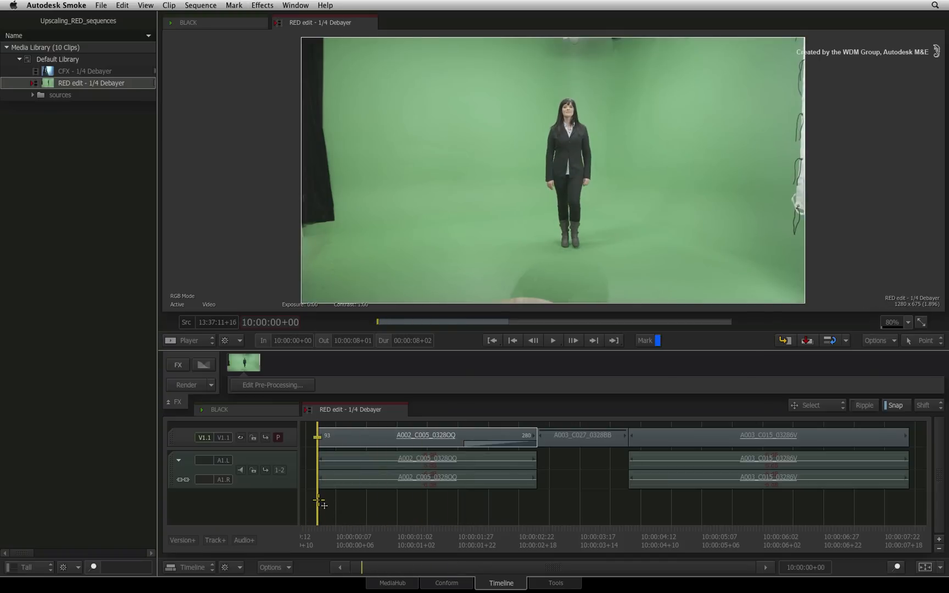
mouse_move(322, 501)
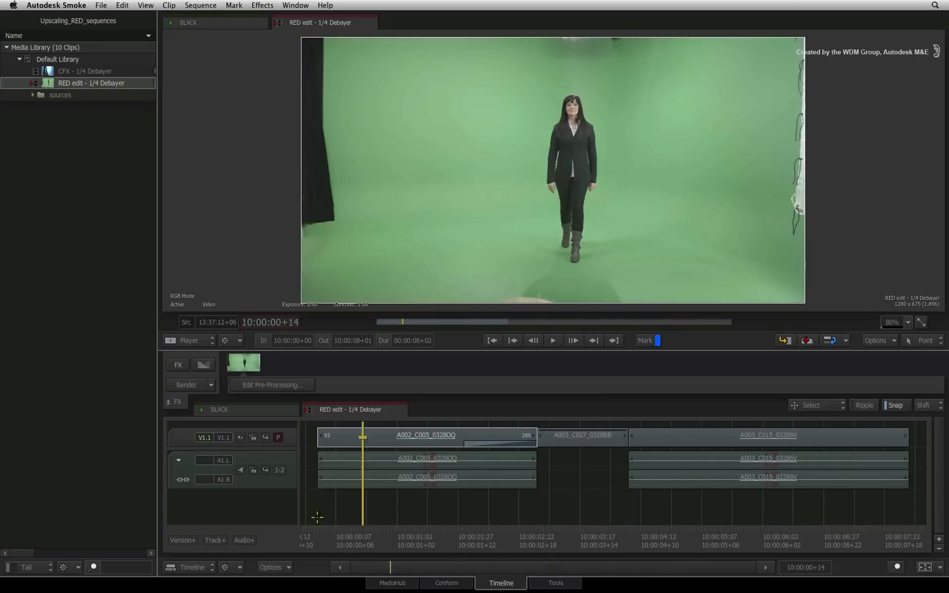
click(512, 340)
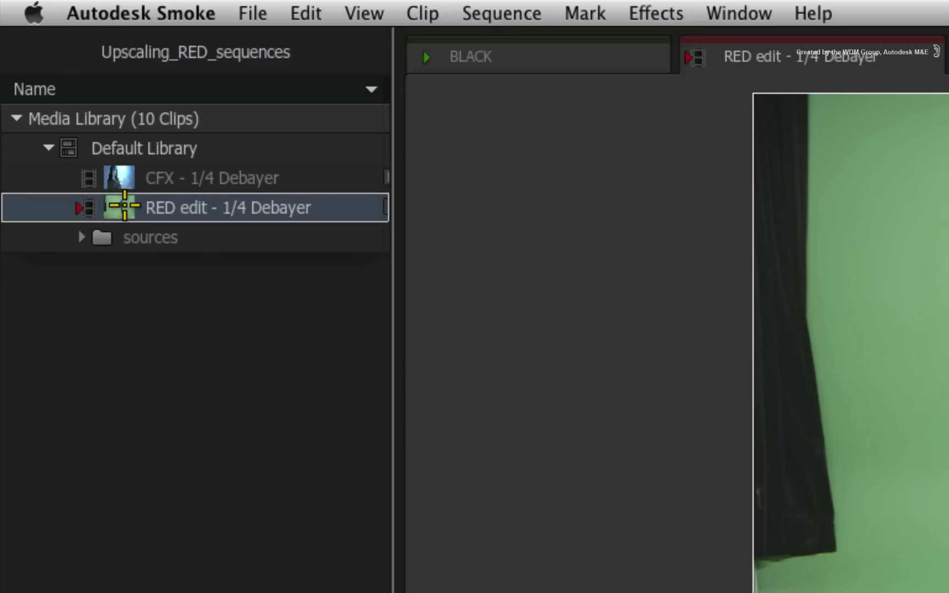
Duplicate the 1/4 Debayer sequence and rename the copy 'RED edit - 1/2 Debayer'
key(cmd+d)
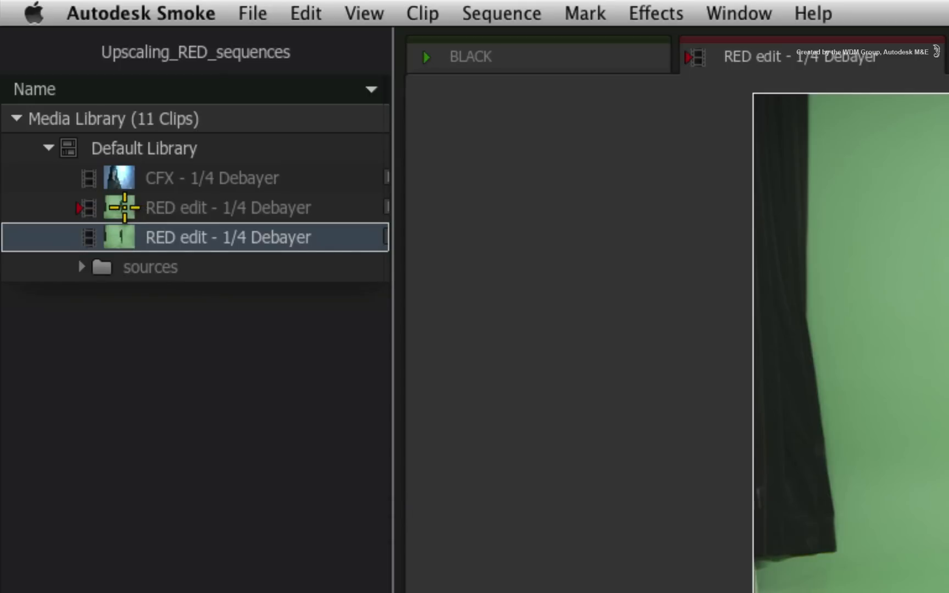
double_click(228, 207)
text(2)
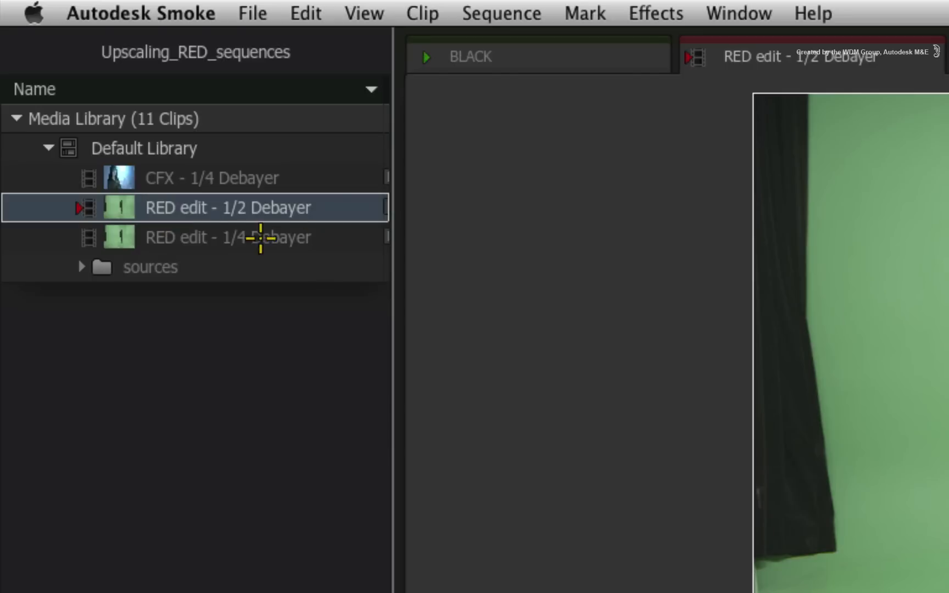
mouse_move(164, 200)
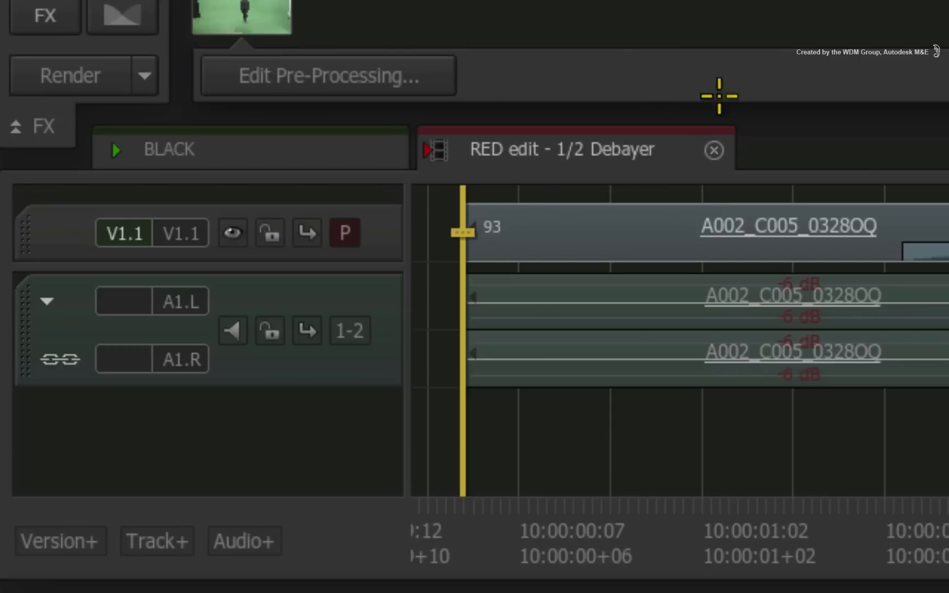
mouse_move(570, 198)
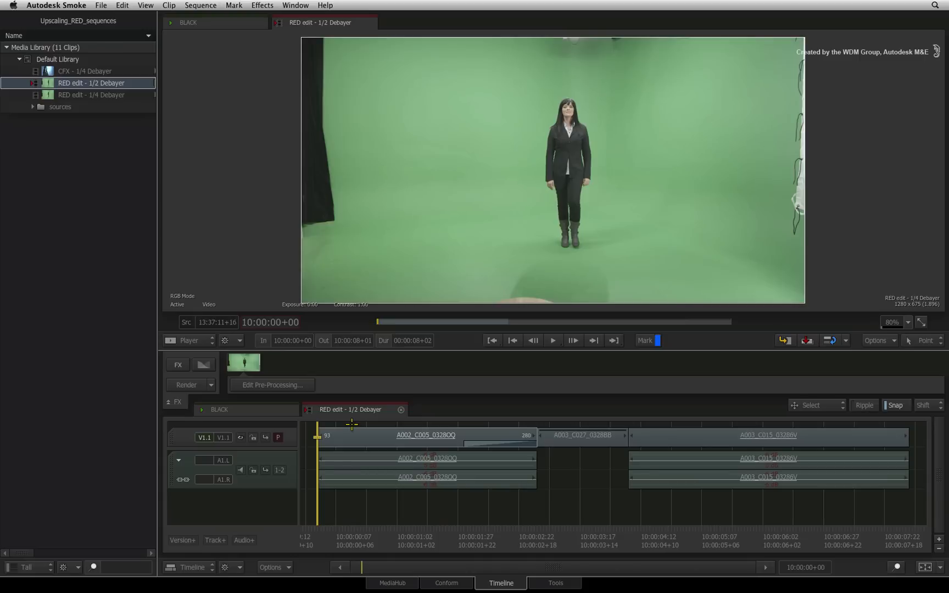
mouse_move(293, 506)
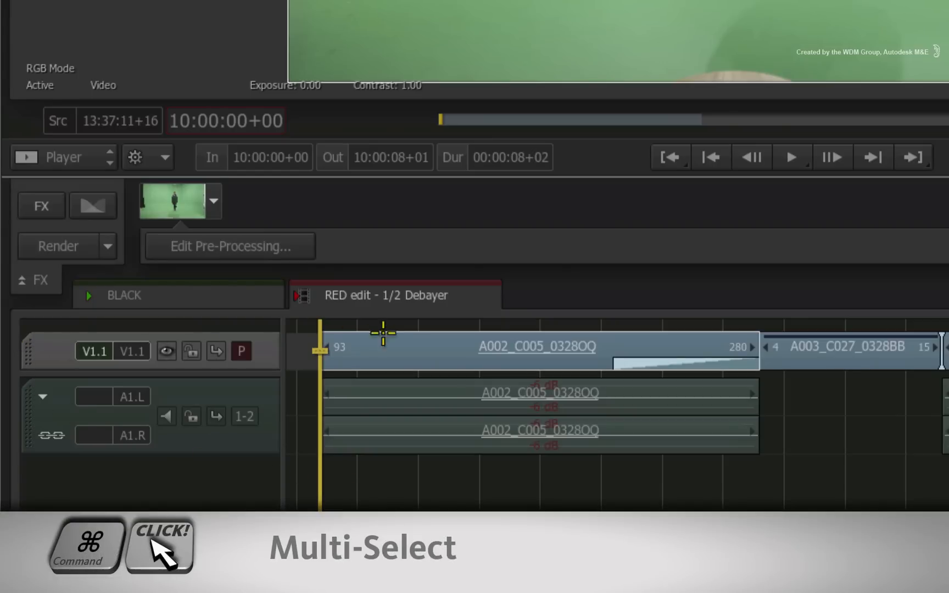
mouse_move(402, 319)
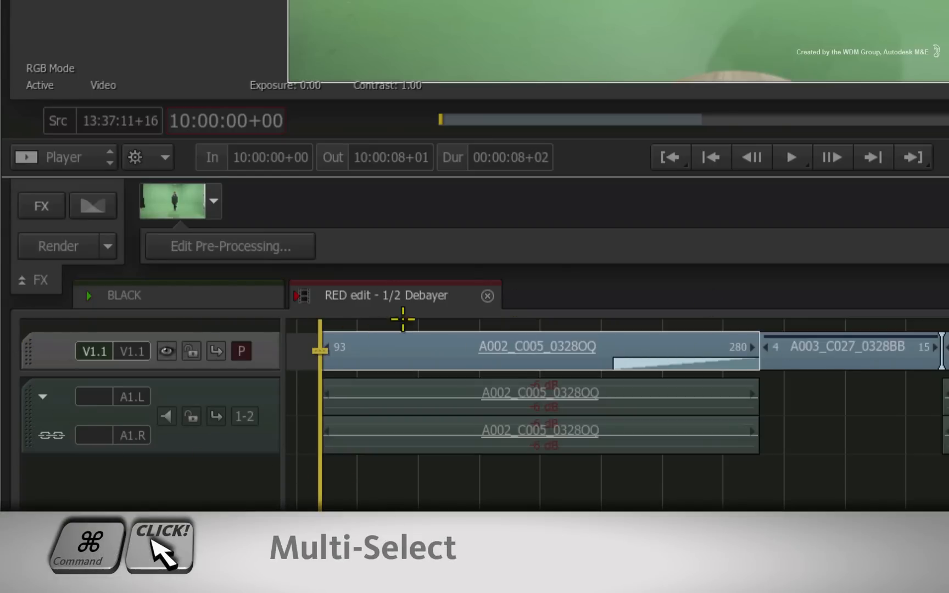
Unlink media from the selected timeline clips via Media > Unlink and confirm
right_click(427, 363)
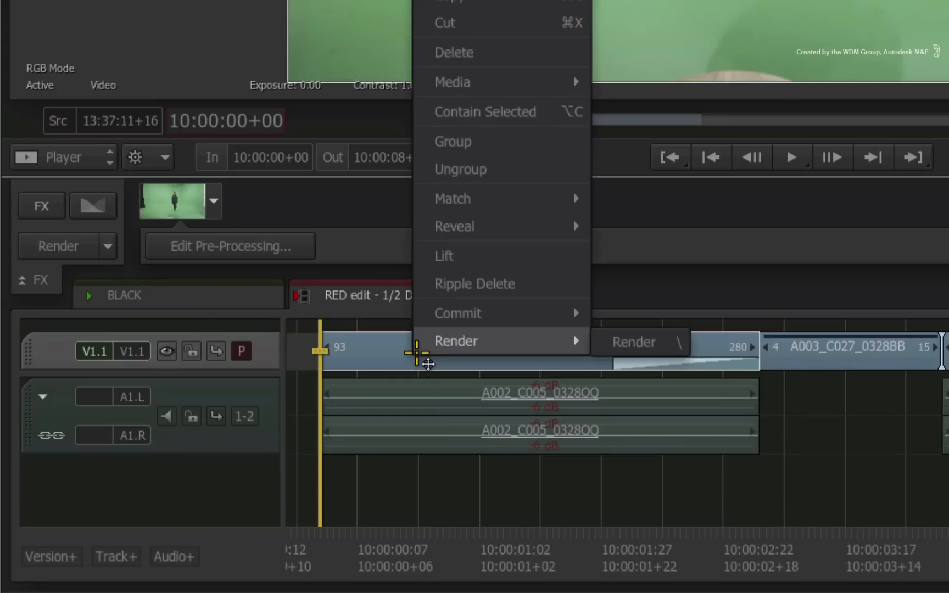
mouse_move(506, 112)
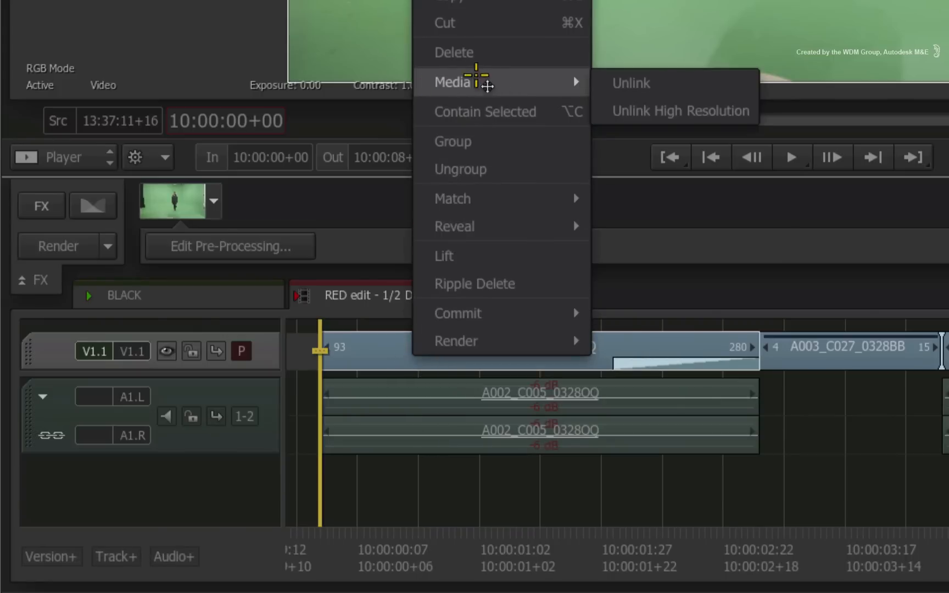
click(631, 83)
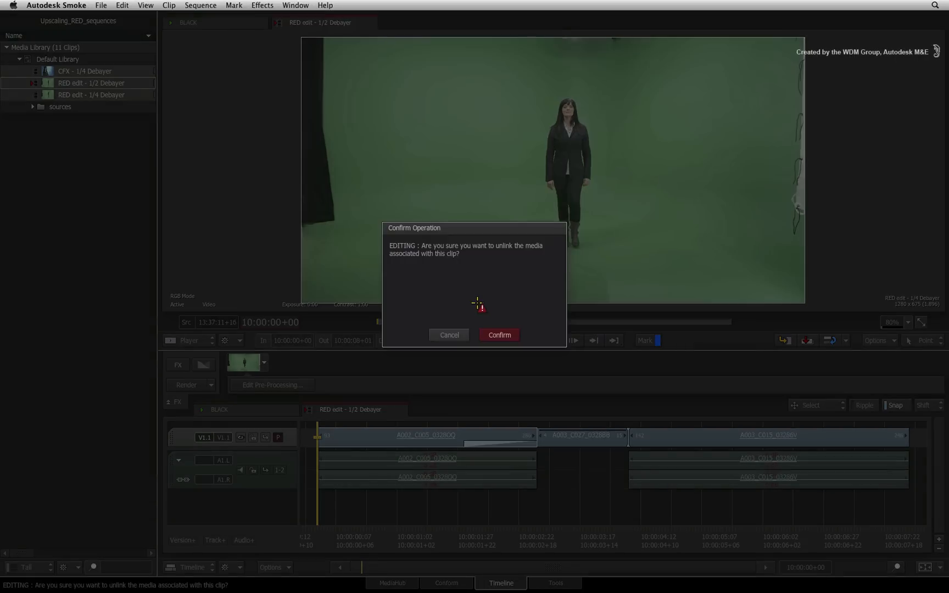
mouse_move(524, 305)
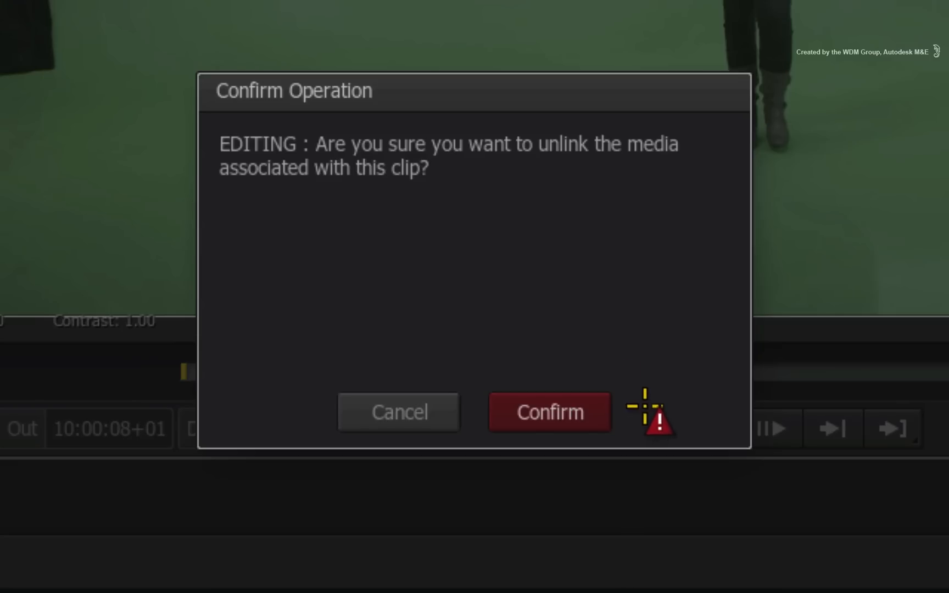
click(548, 412)
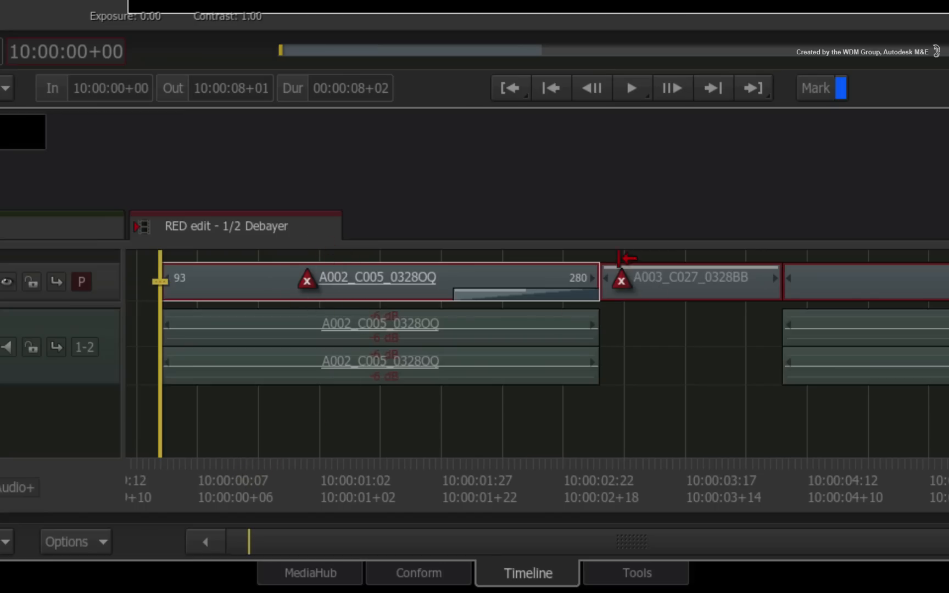
mouse_move(941, 256)
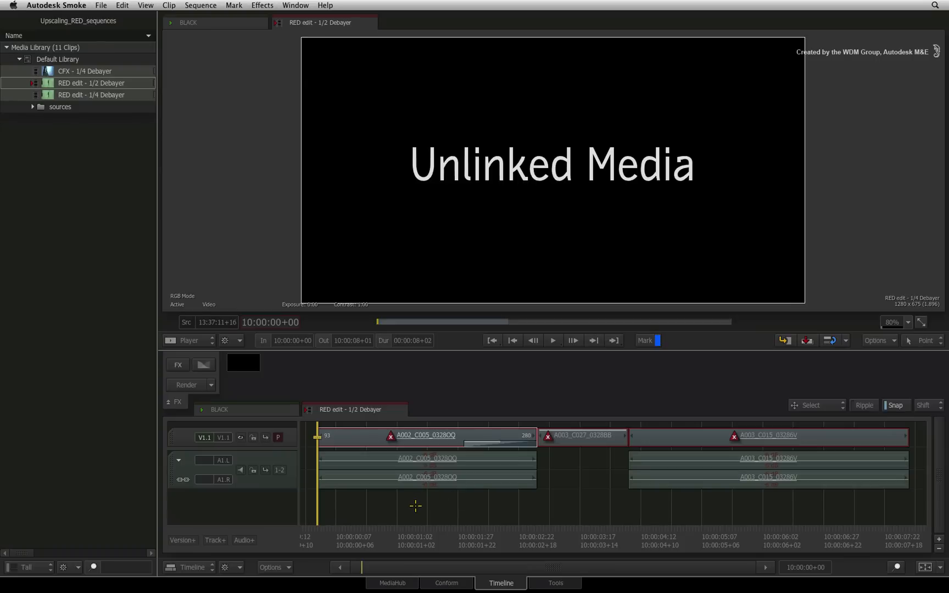
mouse_move(404, 505)
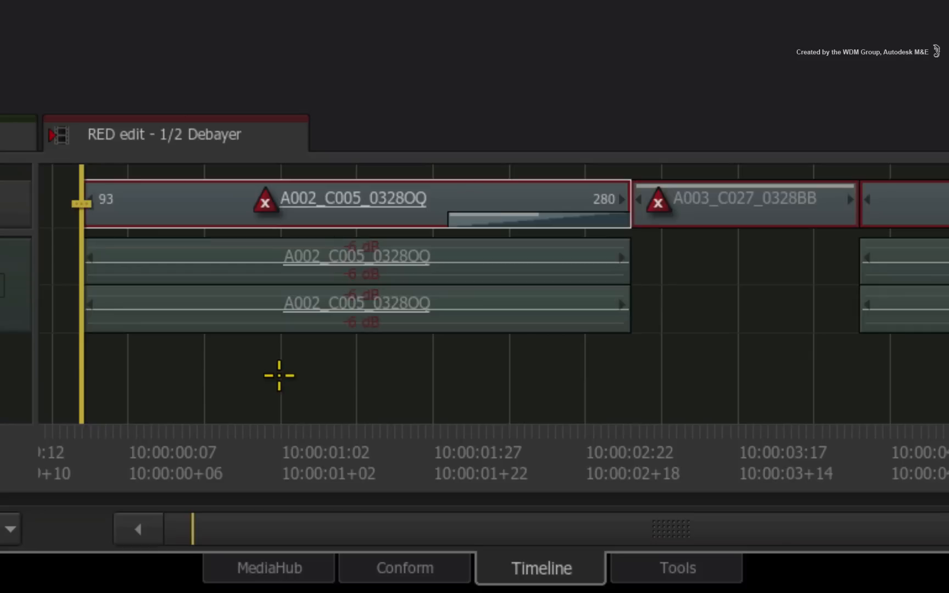
mouse_move(229, 568)
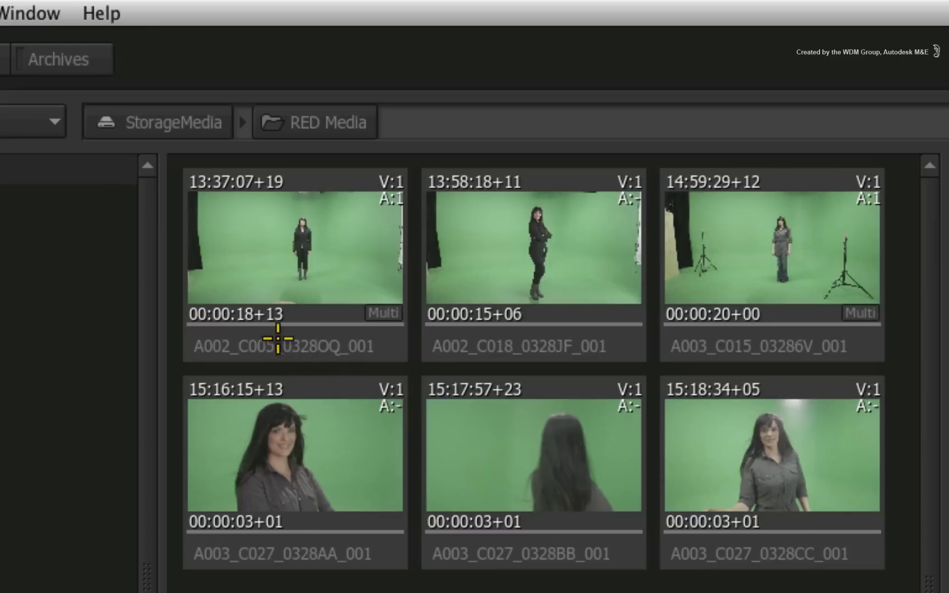
Preview A002_C005_0328OQ_001 and change Debayer Mode from Quarter to Half
click(294, 260)
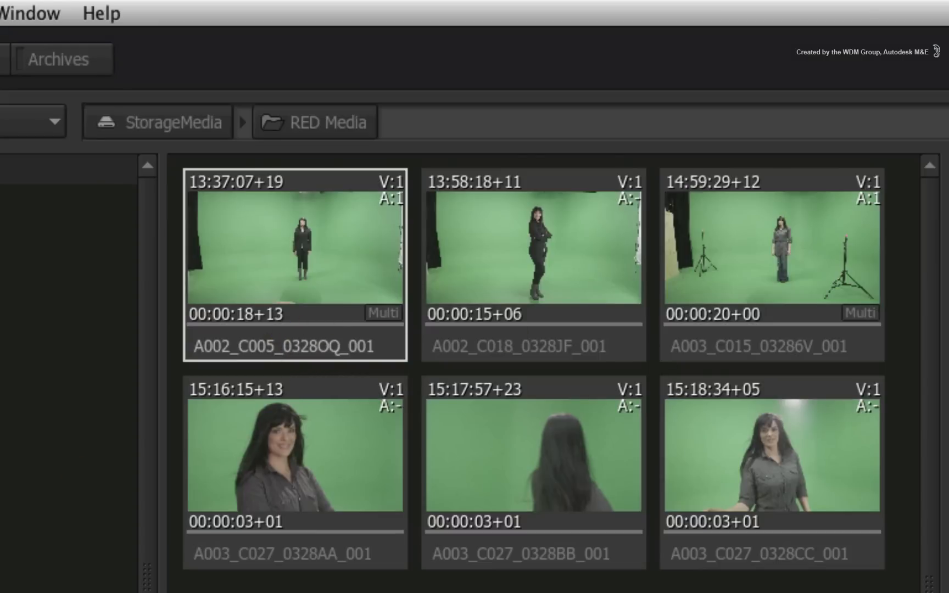
double_click(295, 265)
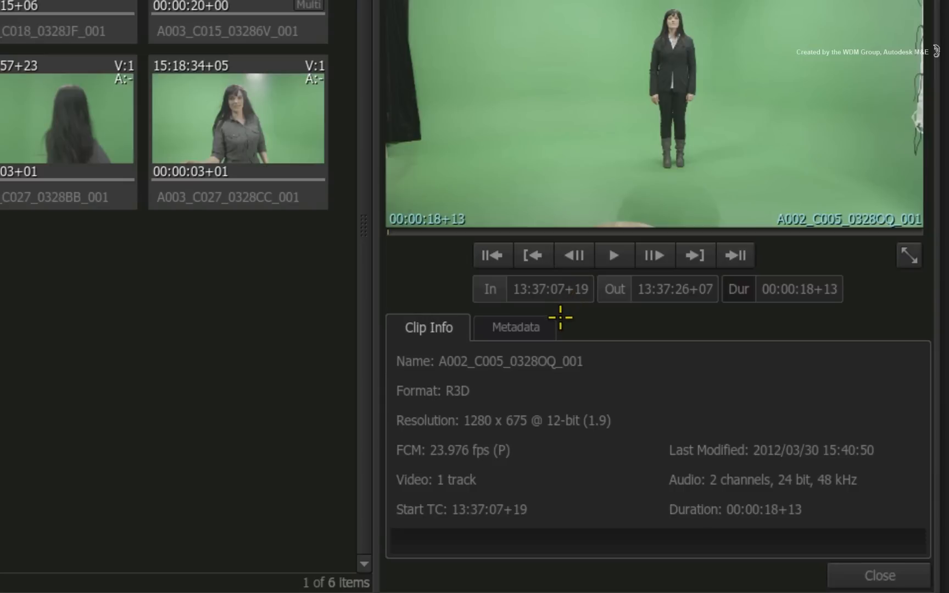
mouse_move(564, 388)
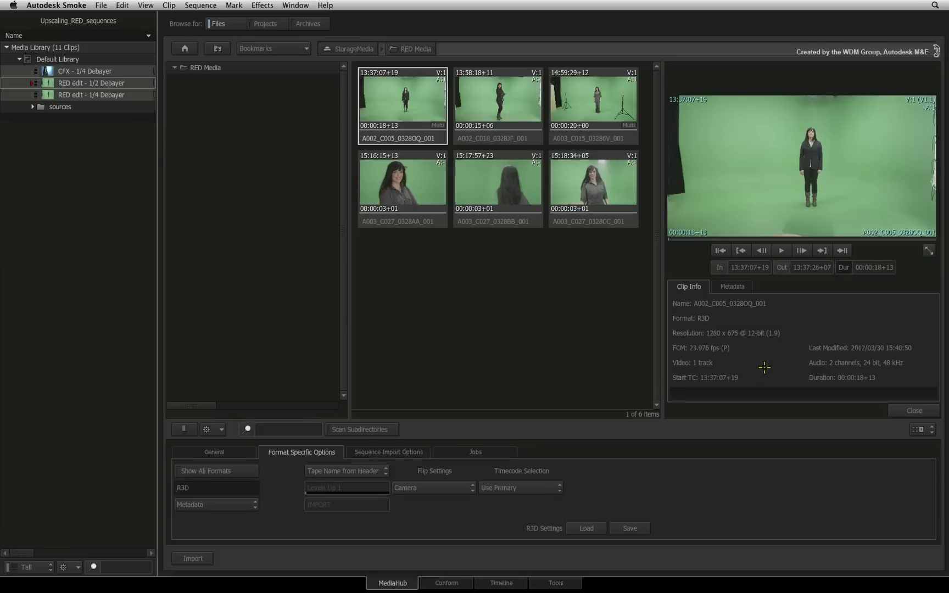
mouse_move(761, 357)
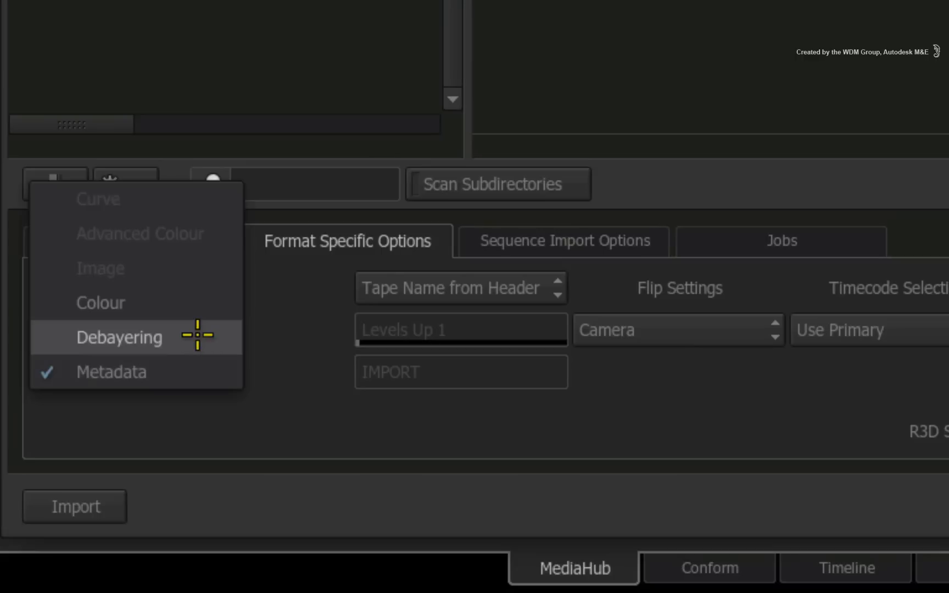
click(119, 337)
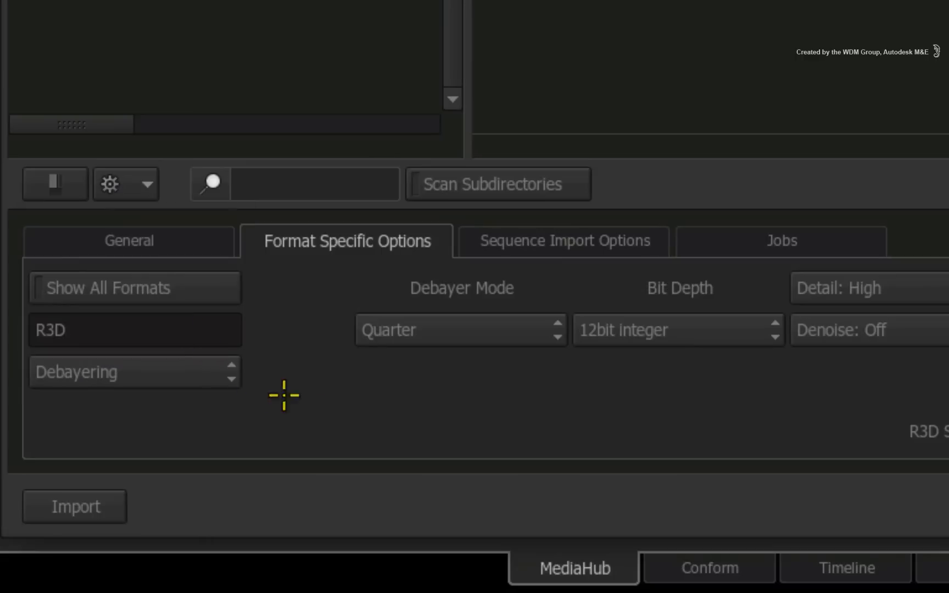
click(461, 330)
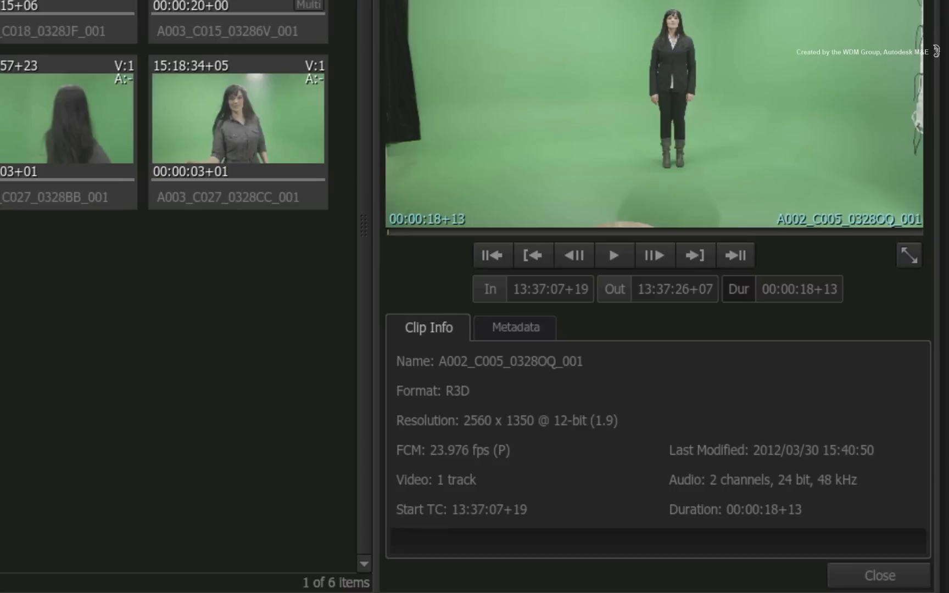
mouse_move(429, 433)
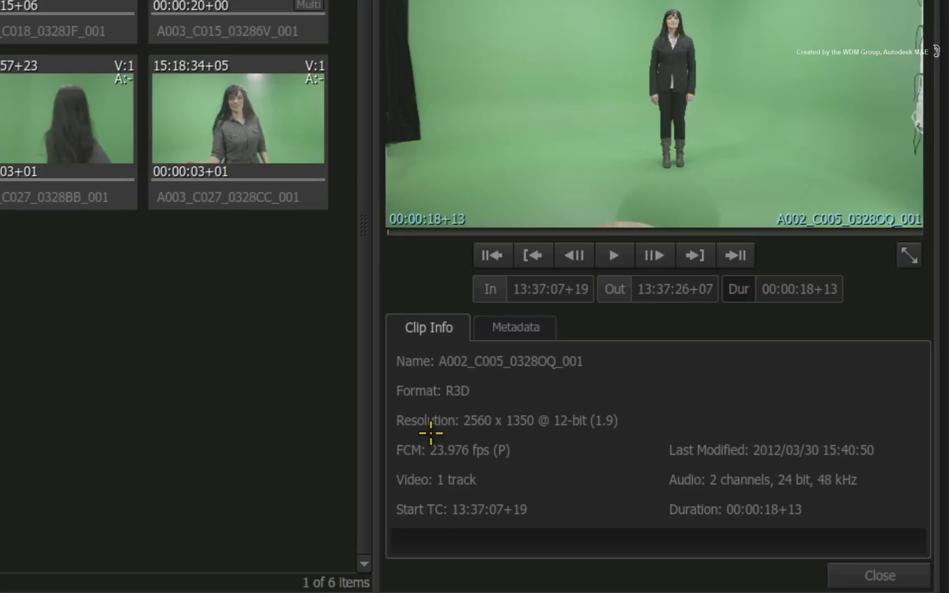
mouse_move(515, 431)
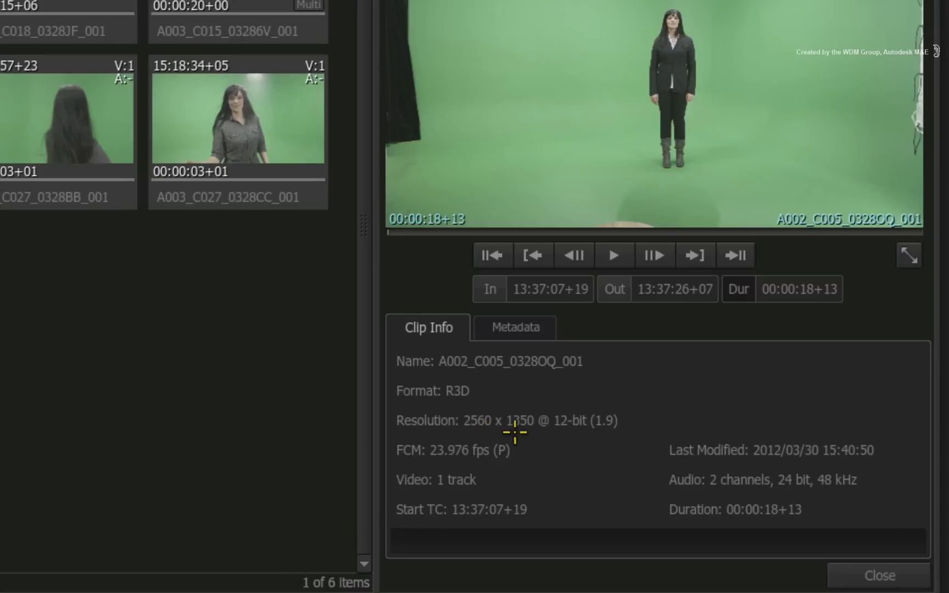
mouse_move(540, 438)
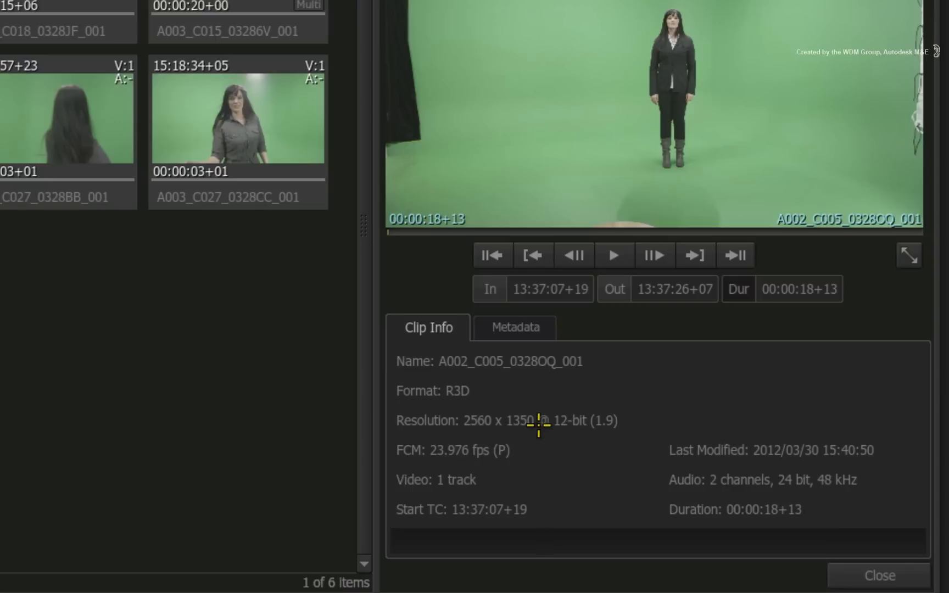
mouse_move(551, 450)
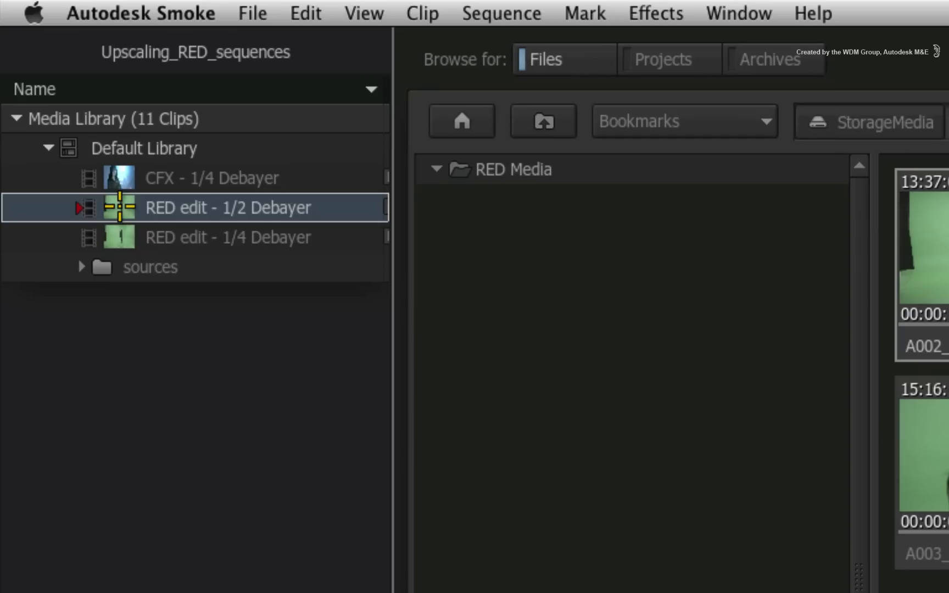
Reformat the sequence to W 2560, H 1350 with Crop Edges fitting
right_click(227, 207)
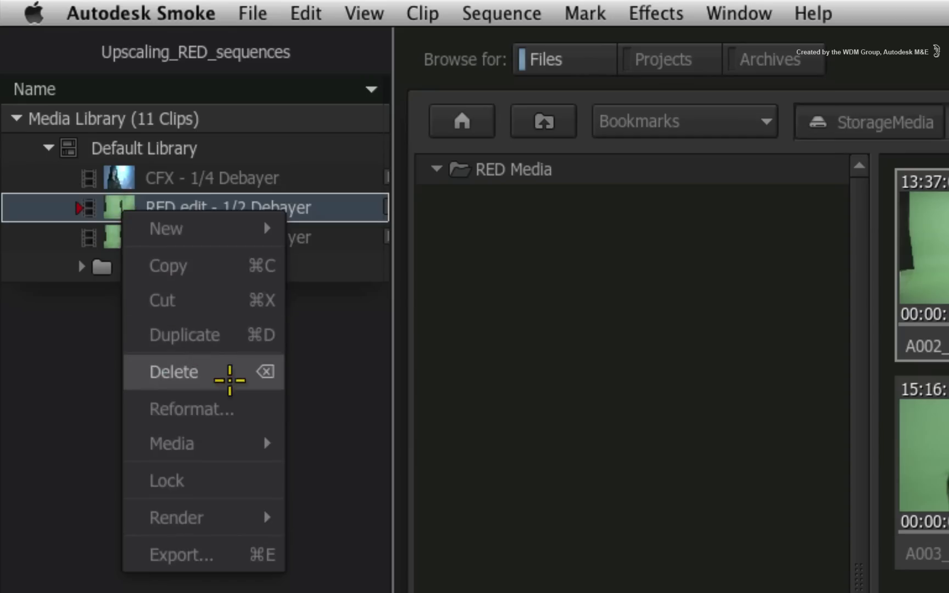
click(191, 409)
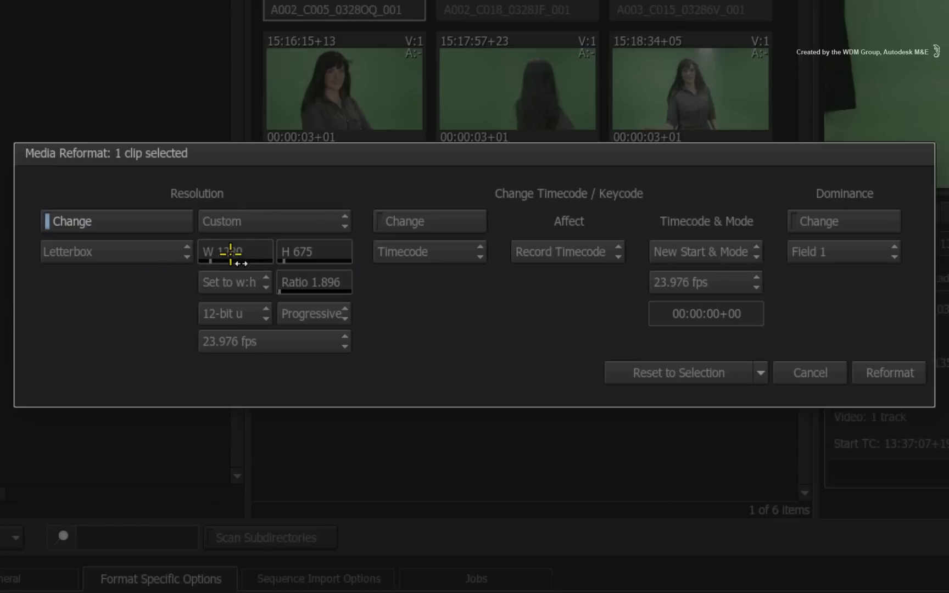
click(236, 251)
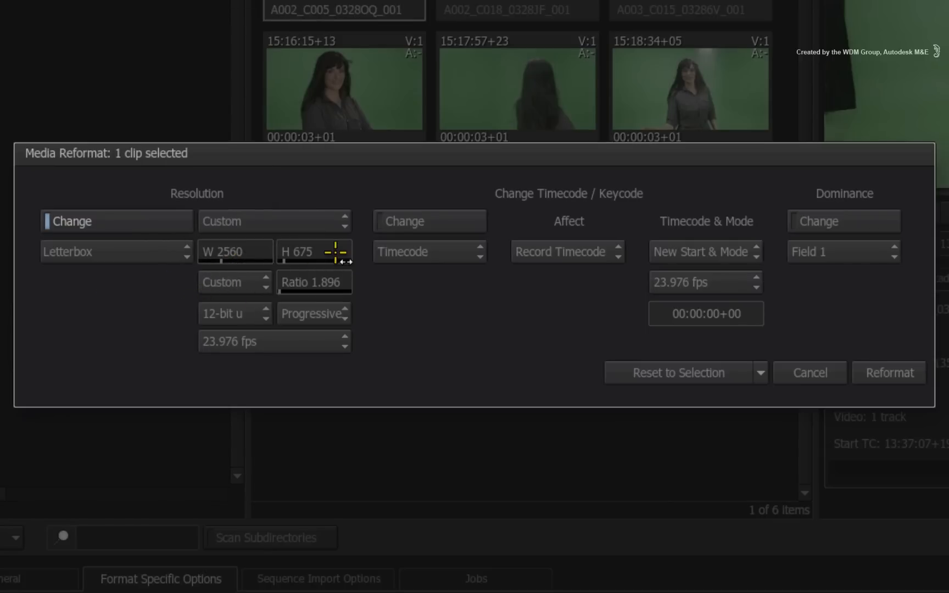
click(314, 251)
text(1350)
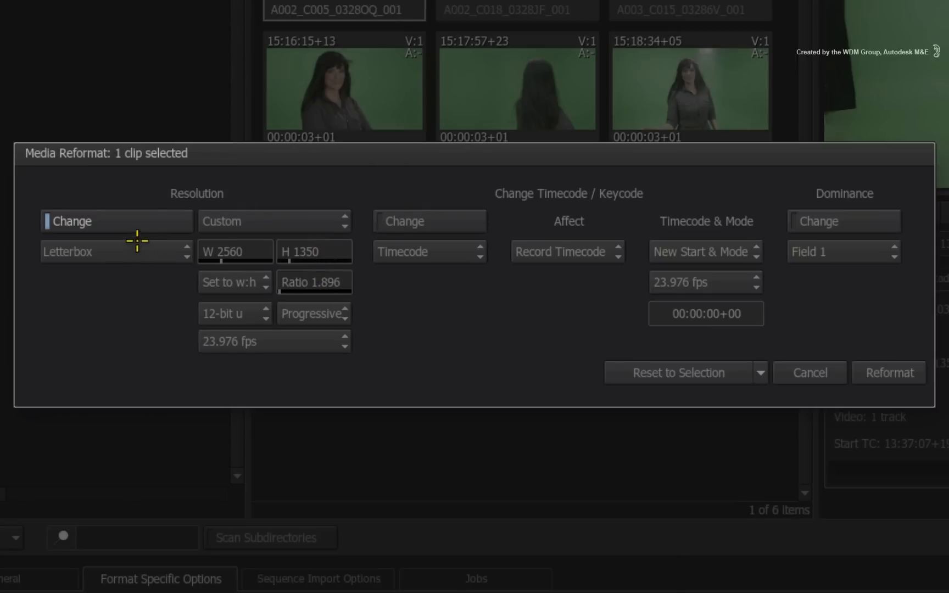
click(115, 251)
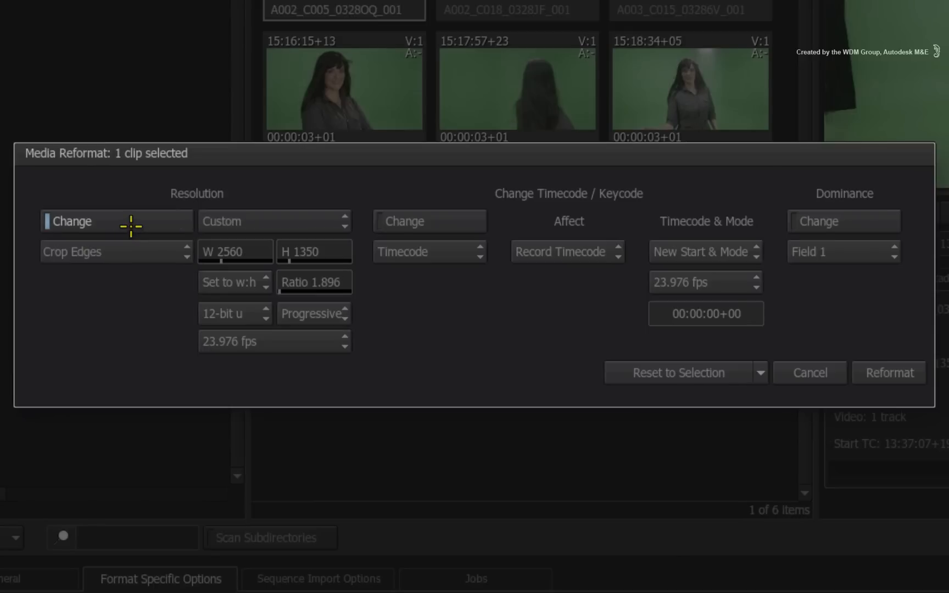
mouse_move(154, 290)
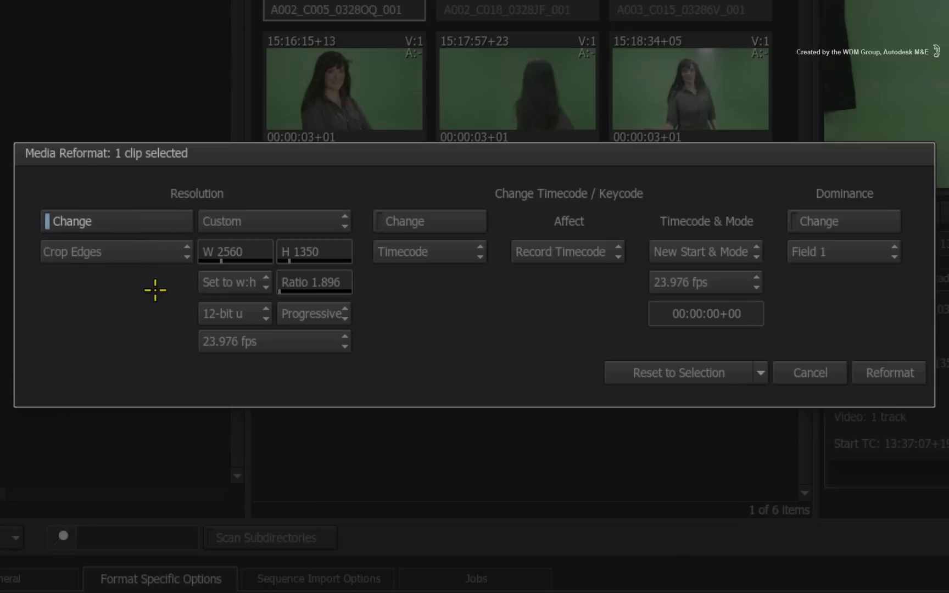
mouse_move(155, 284)
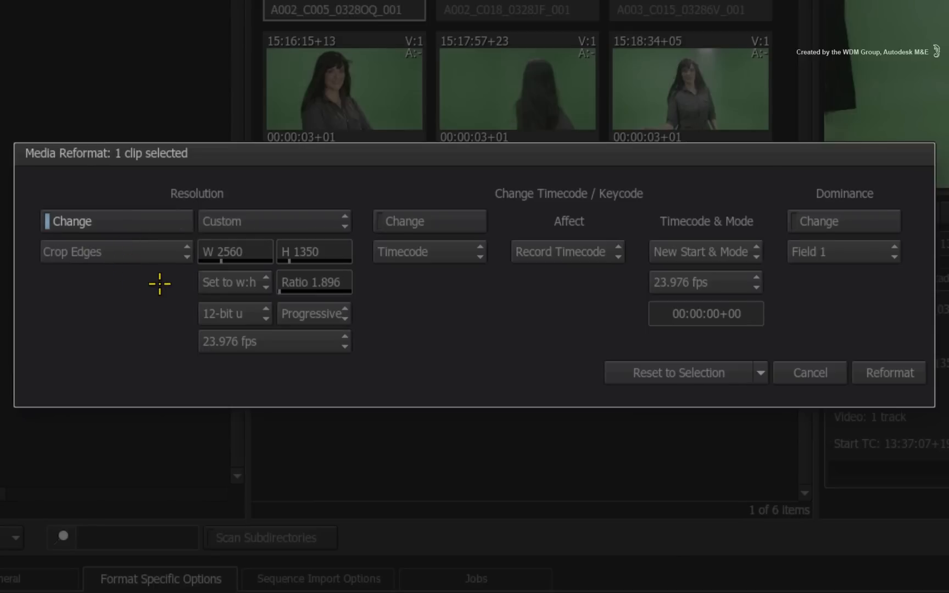
mouse_move(206, 281)
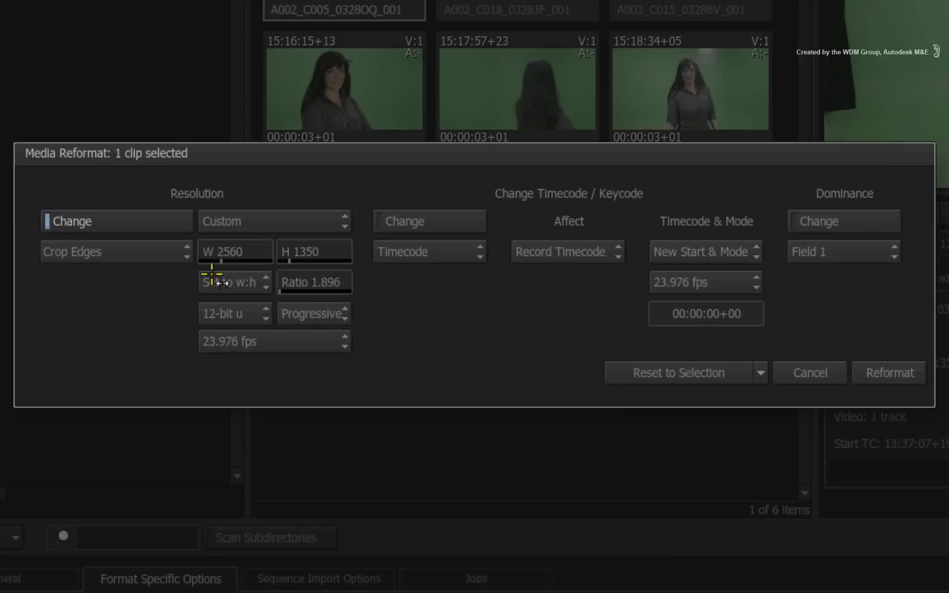
mouse_move(717, 404)
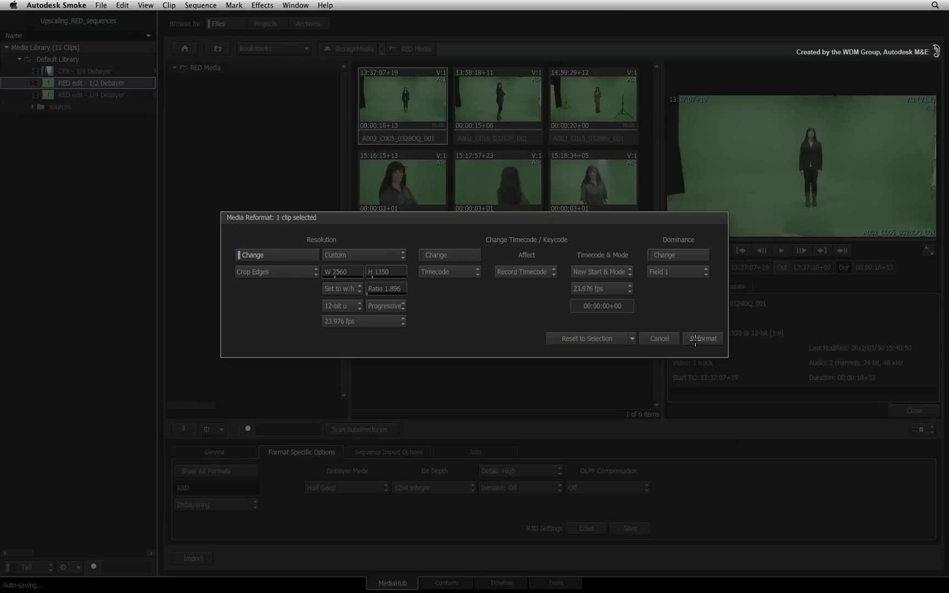
click(702, 338)
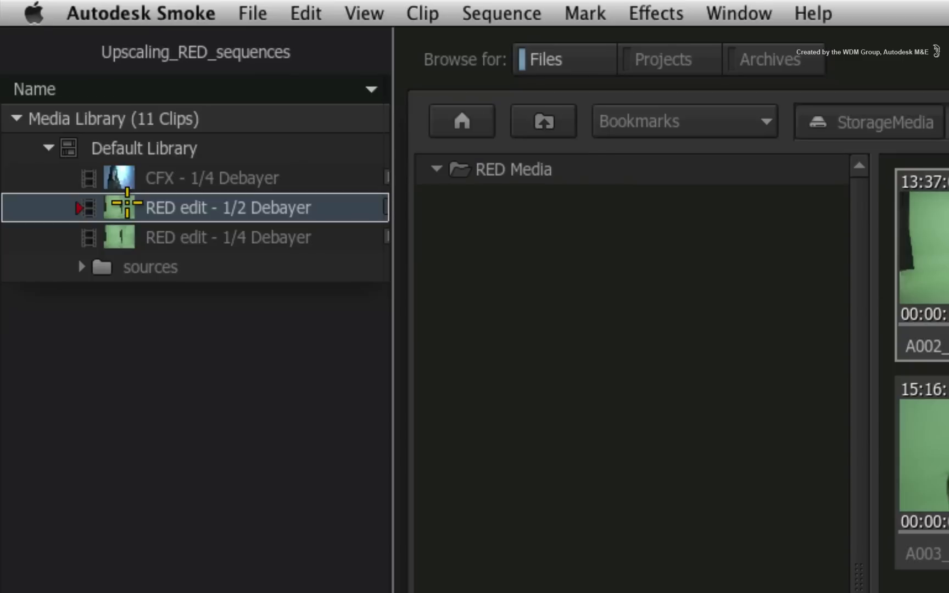
mouse_move(125, 309)
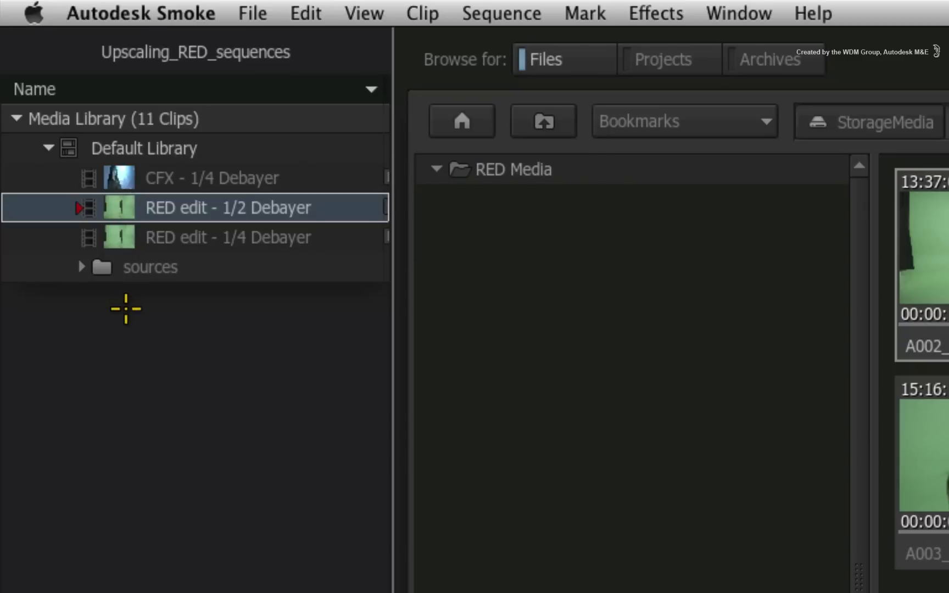
mouse_move(109, 326)
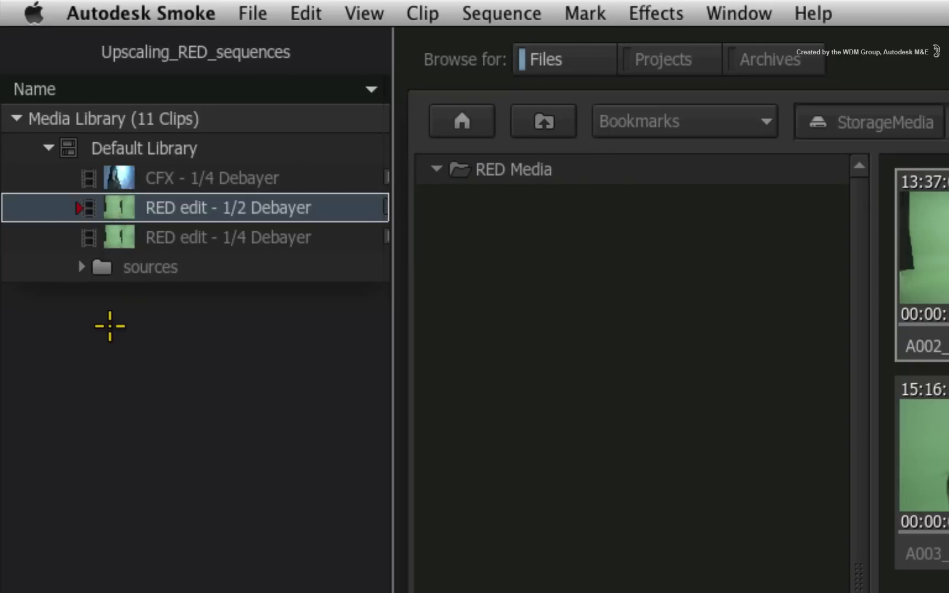
mouse_move(110, 321)
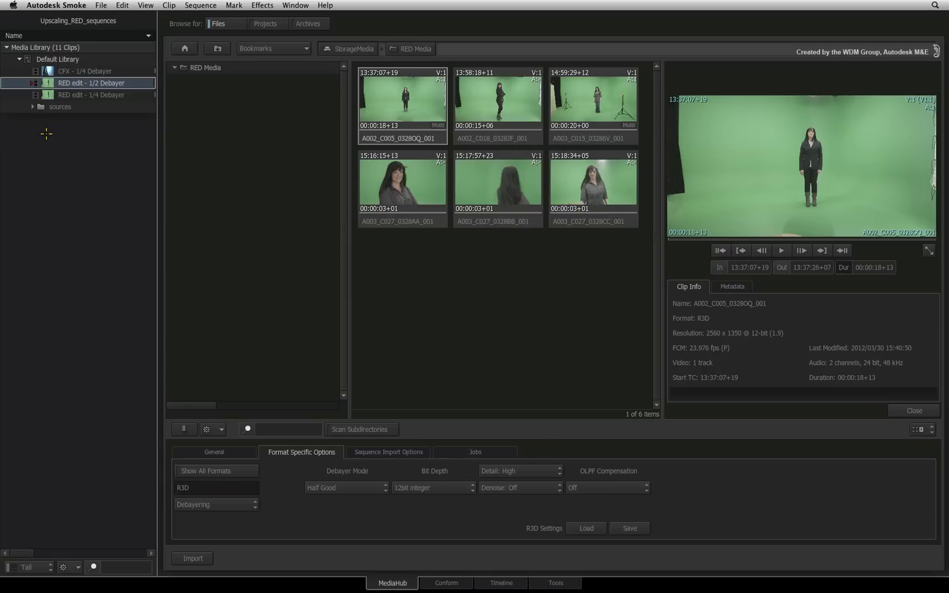
mouse_move(47, 126)
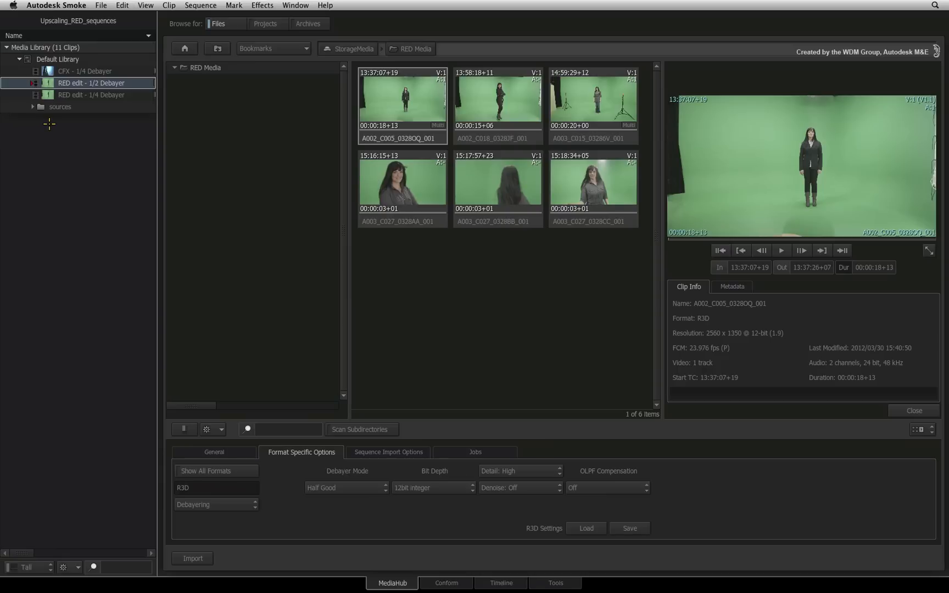
mouse_move(67, 136)
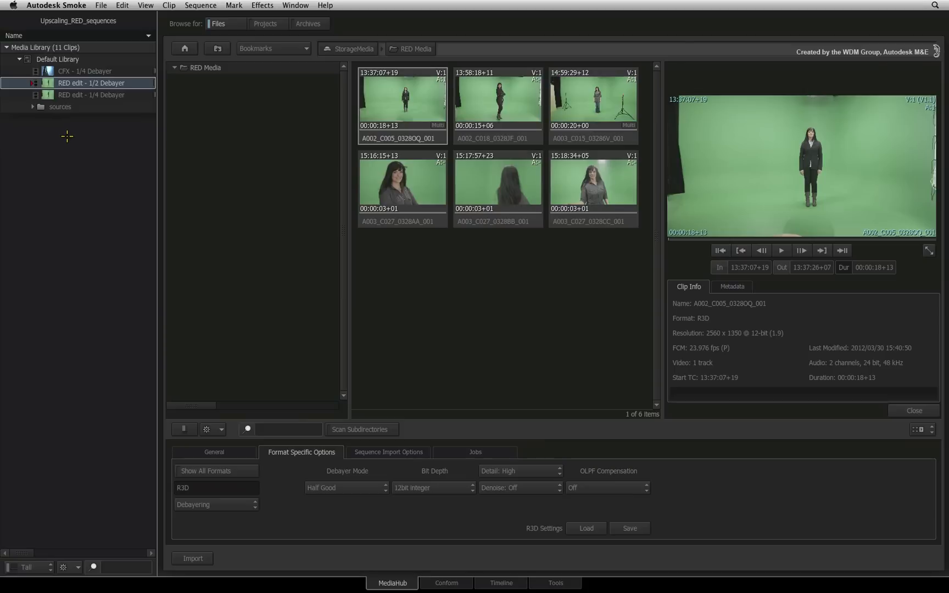
mouse_move(149, 206)
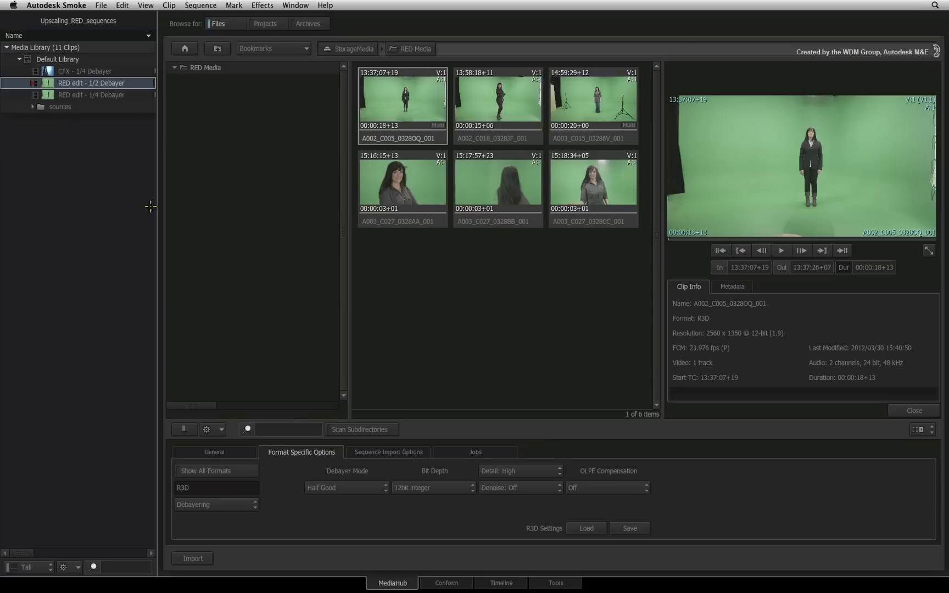
Load the 'RED edit - 1/2 Debayer' sequence into the Conform tab
click(445, 582)
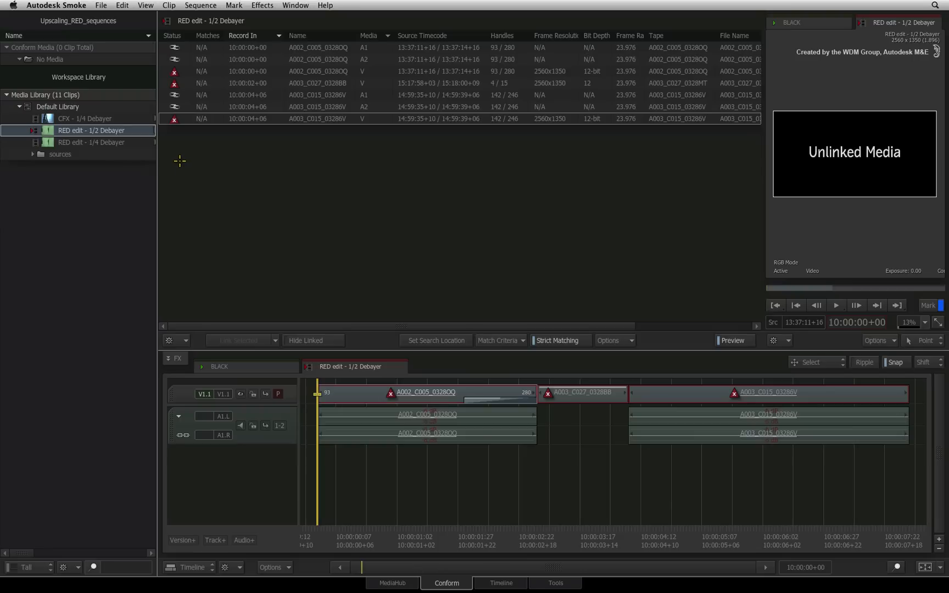
mouse_move(430, 338)
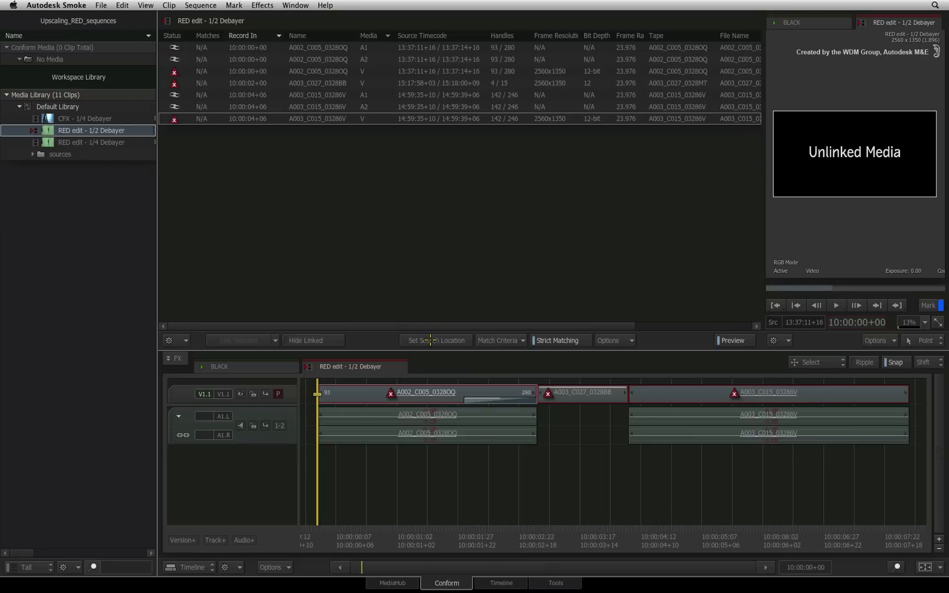
Open Set Search Location on RED Media and preview A002_C005_0328OQ_001
click(434, 340)
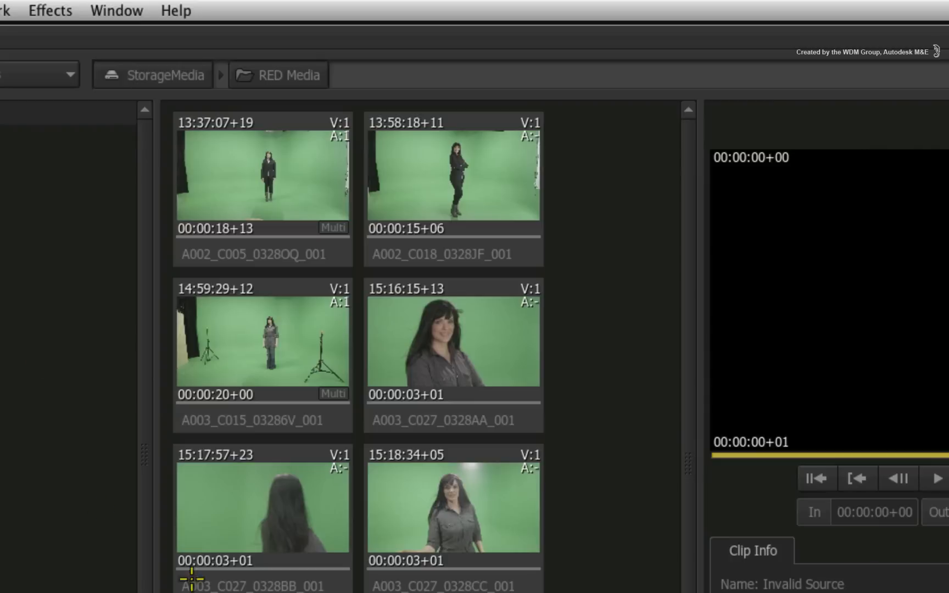
mouse_move(563, 343)
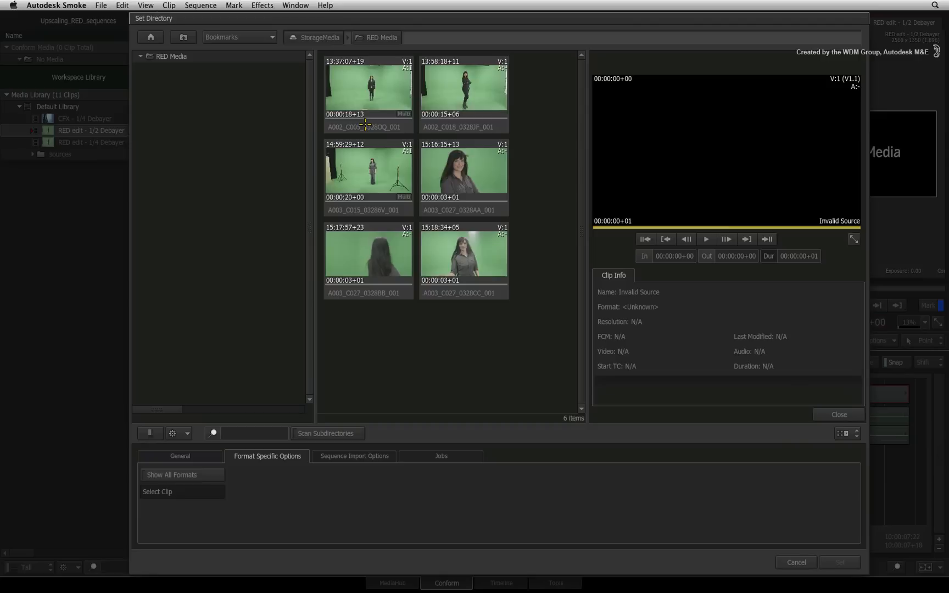
click(367, 91)
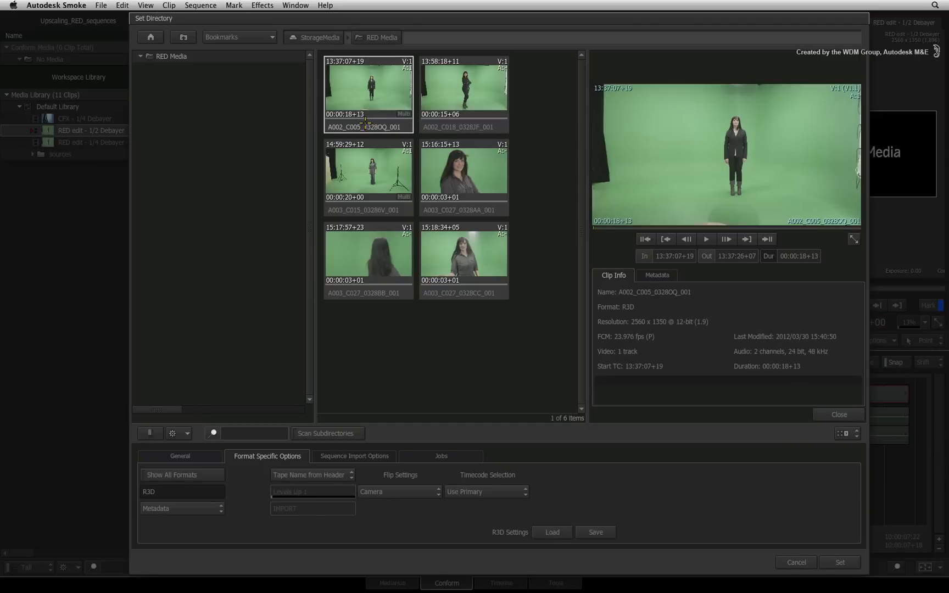
mouse_move(348, 168)
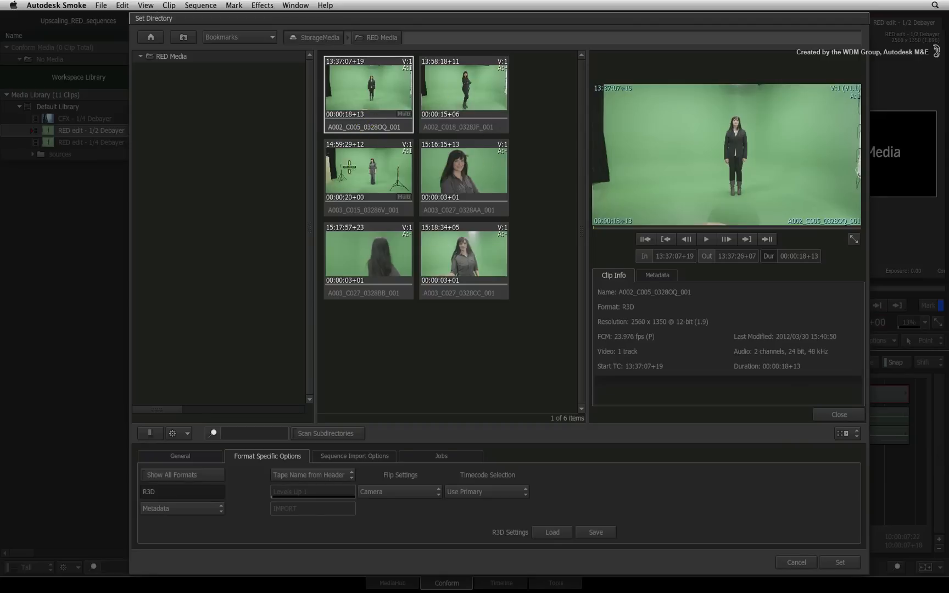
mouse_move(379, 124)
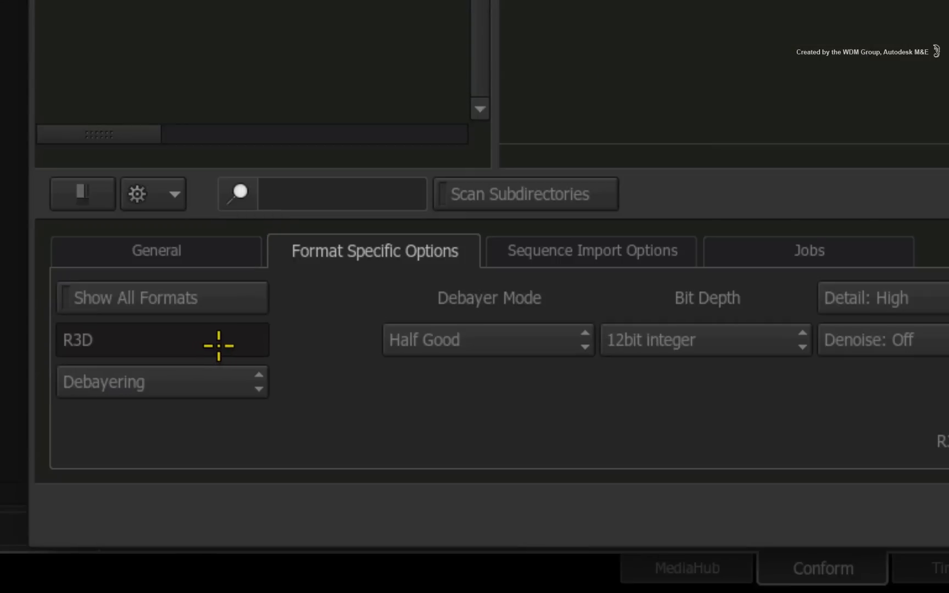
mouse_move(403, 372)
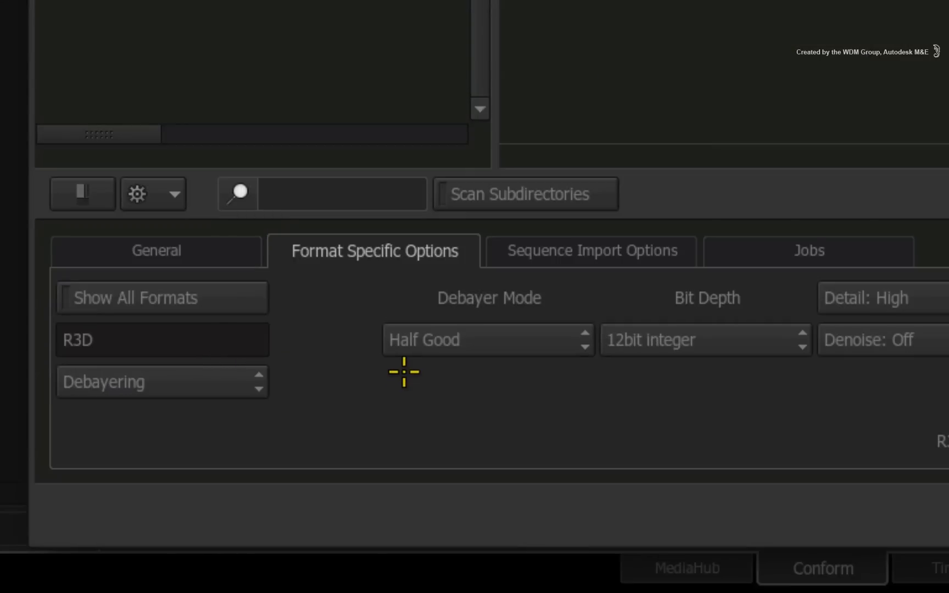
mouse_move(487, 250)
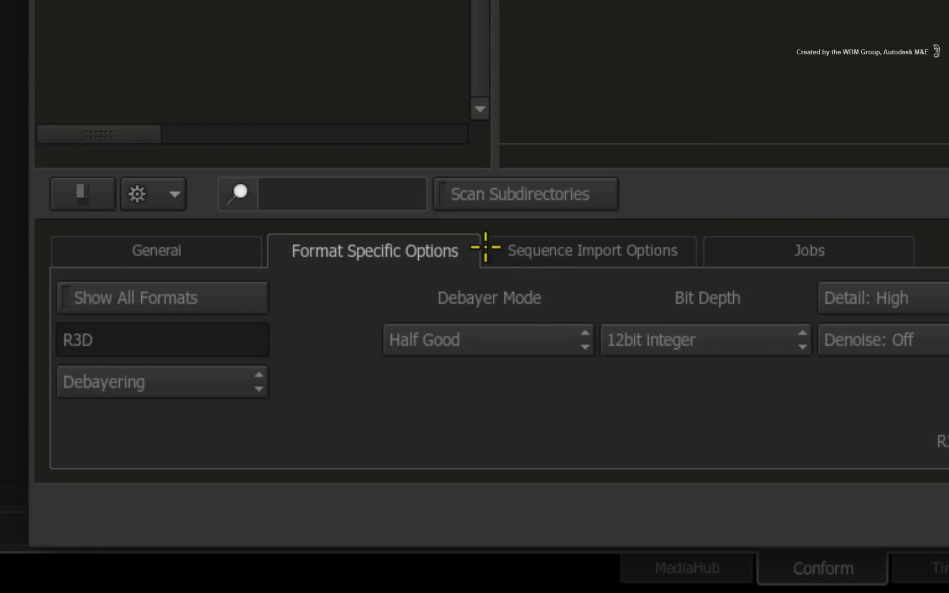
mouse_move(490, 235)
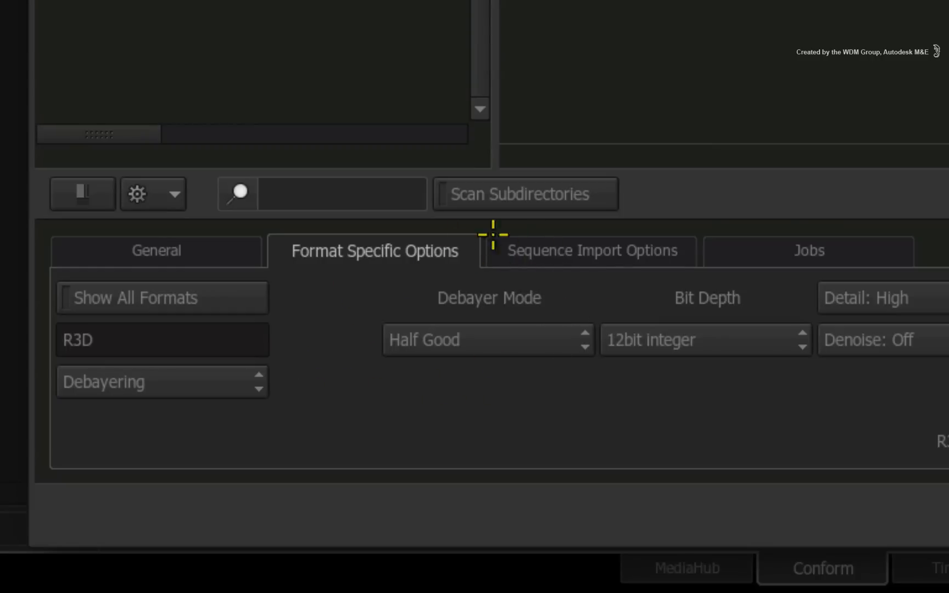
mouse_move(548, 390)
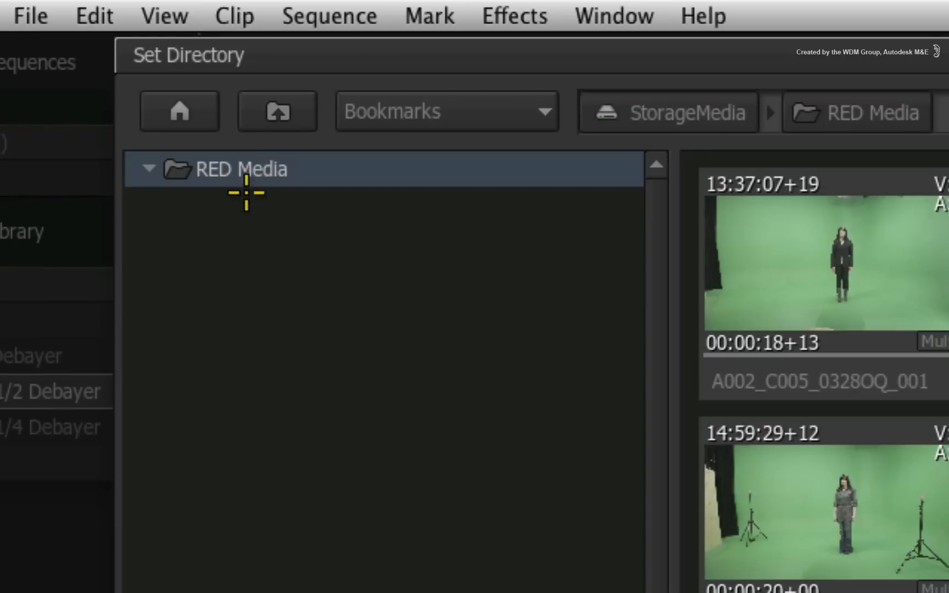
mouse_move(253, 200)
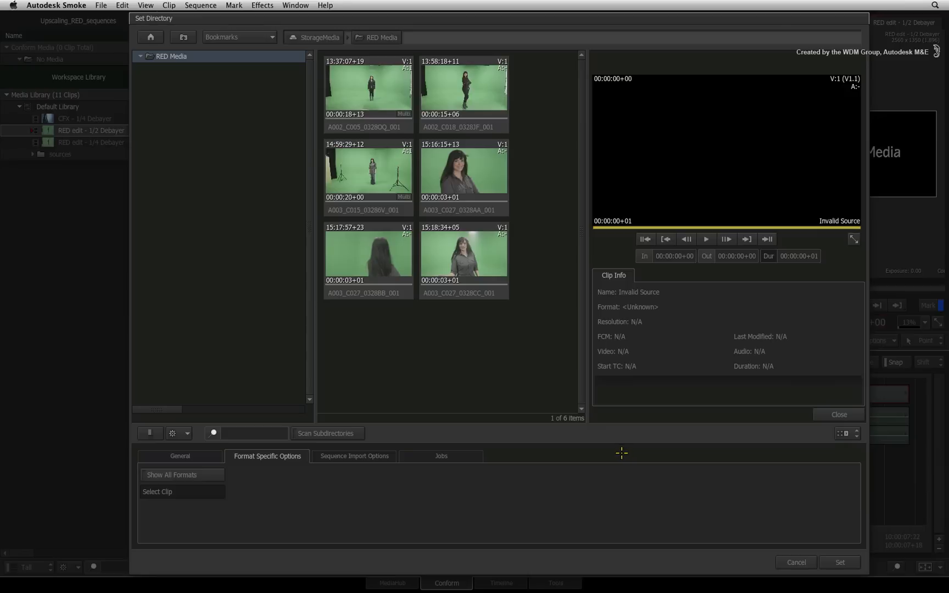
mouse_move(779, 511)
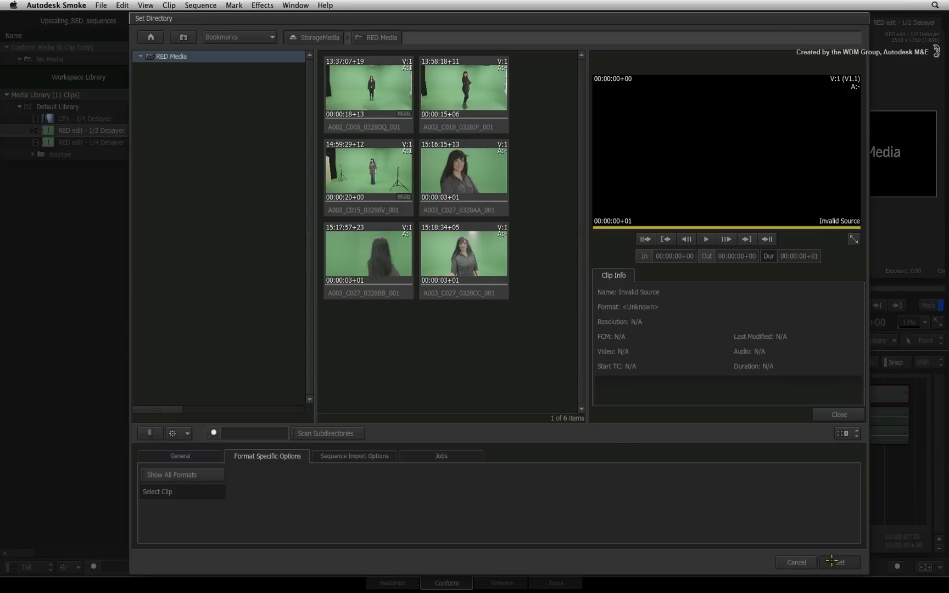
Set RED Media as the search location so clips match 2560 x 1350 sources
click(839, 563)
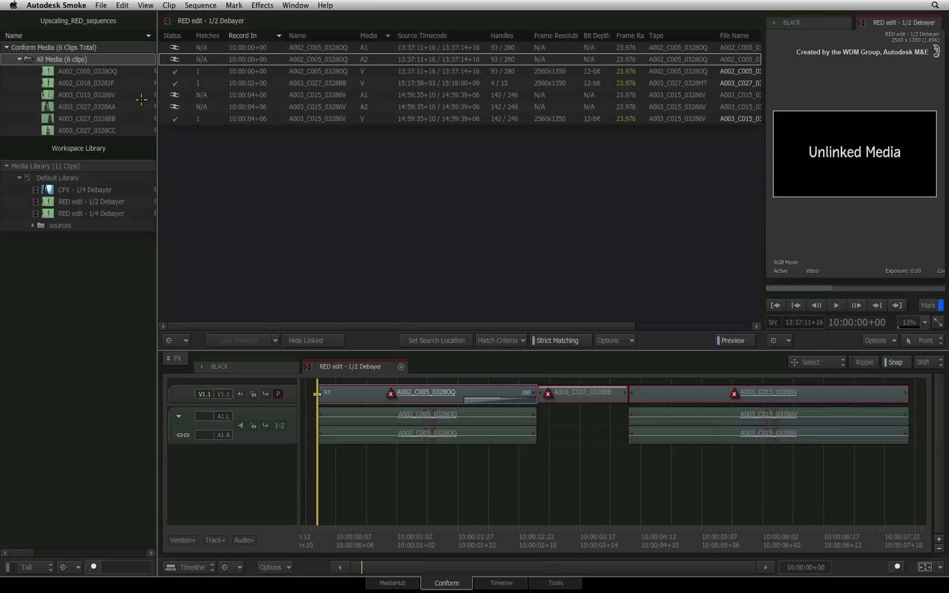
mouse_move(329, 103)
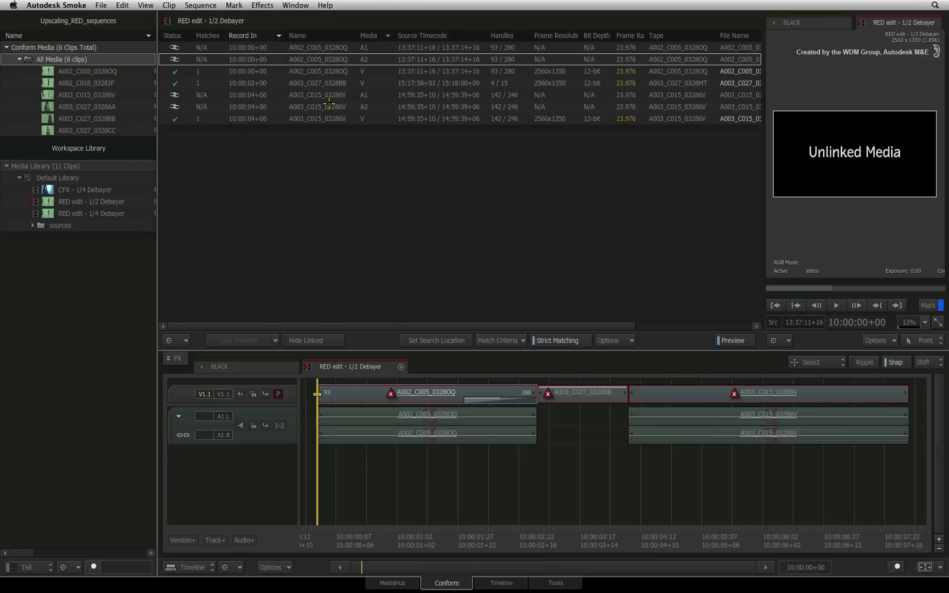
mouse_move(433, 136)
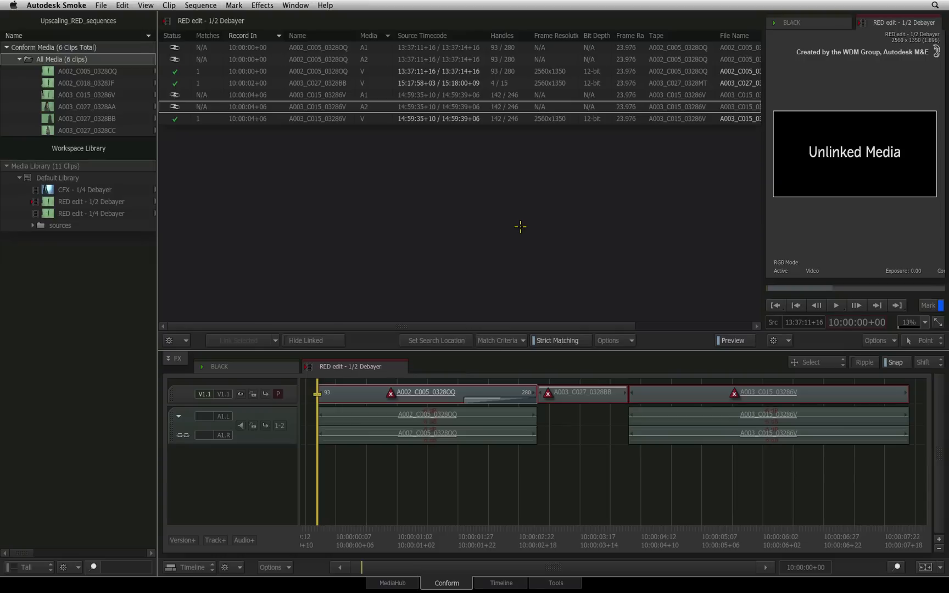
mouse_move(516, 228)
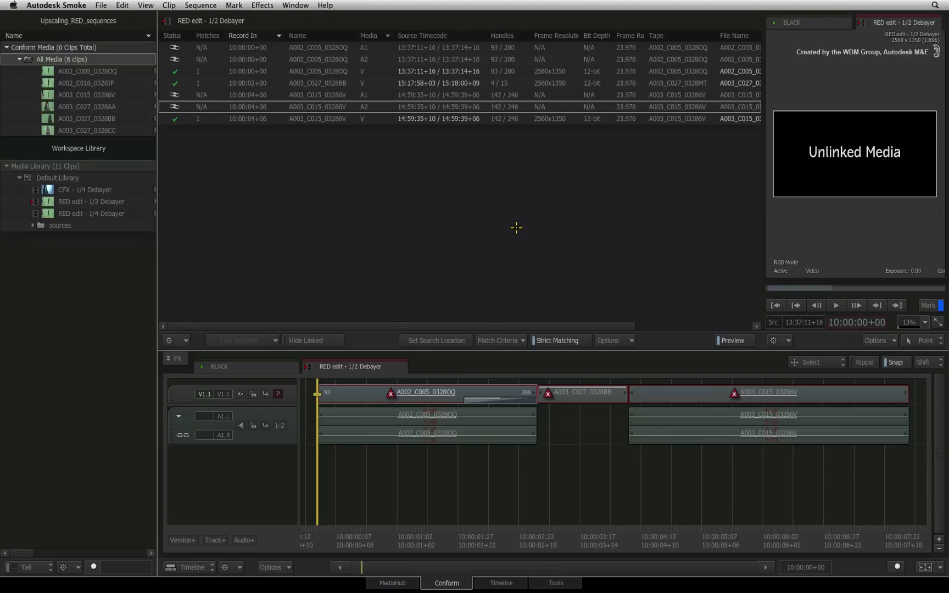
mouse_move(209, 129)
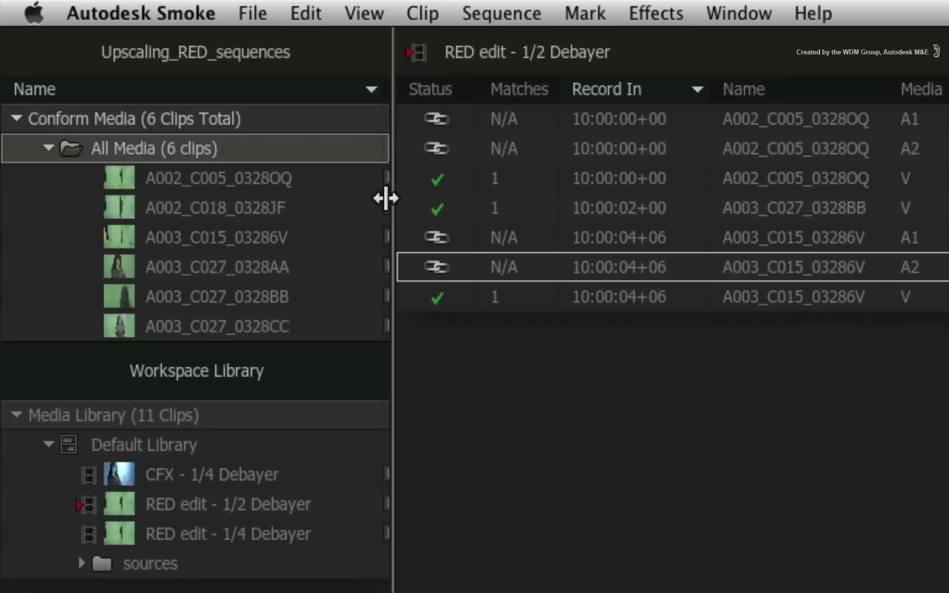
mouse_move(482, 236)
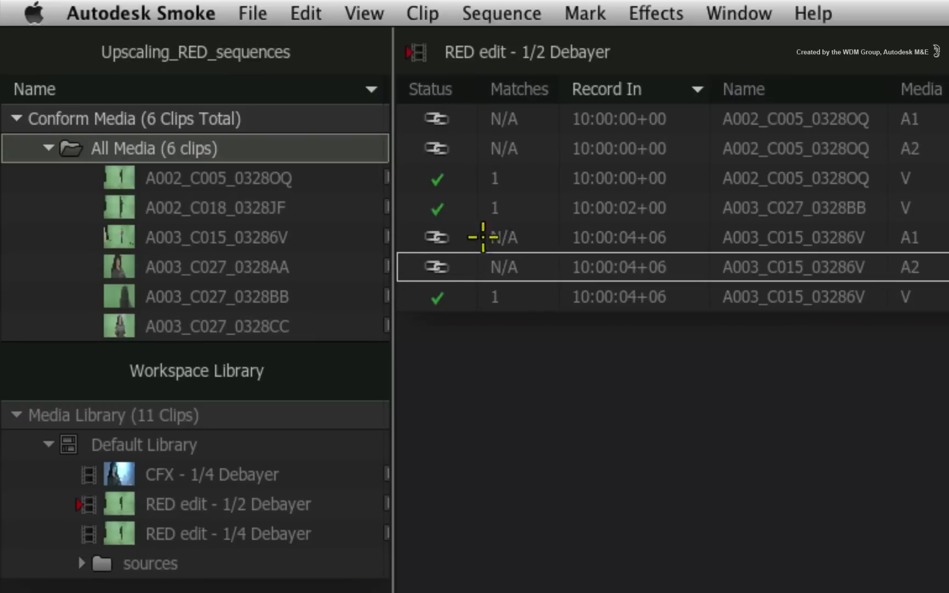
mouse_move(419, 340)
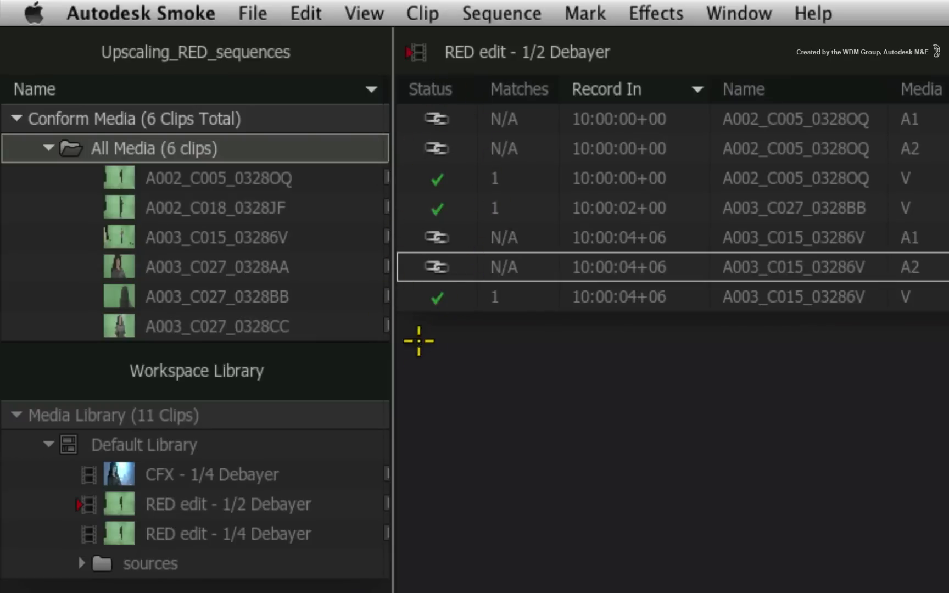
mouse_move(550, 203)
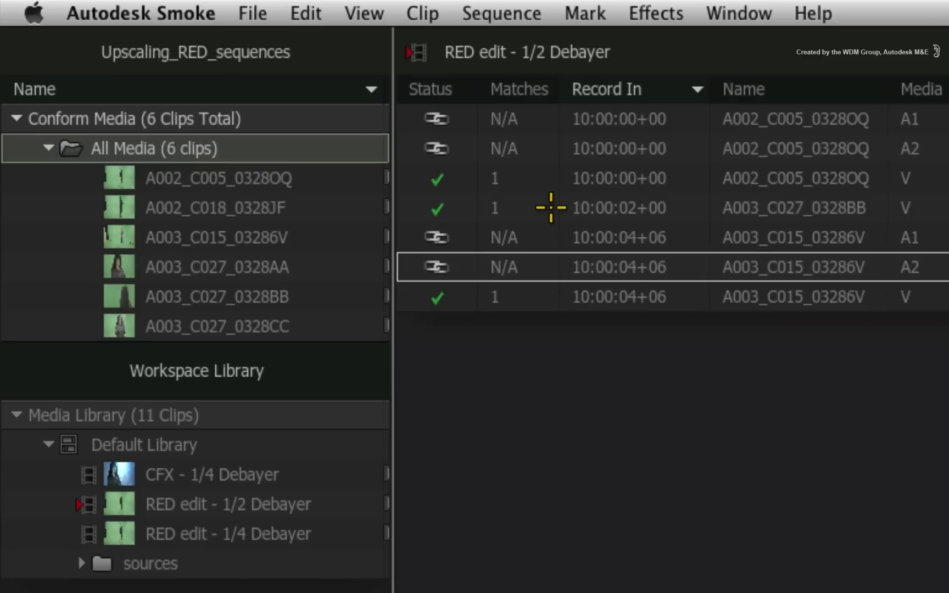
mouse_move(553, 208)
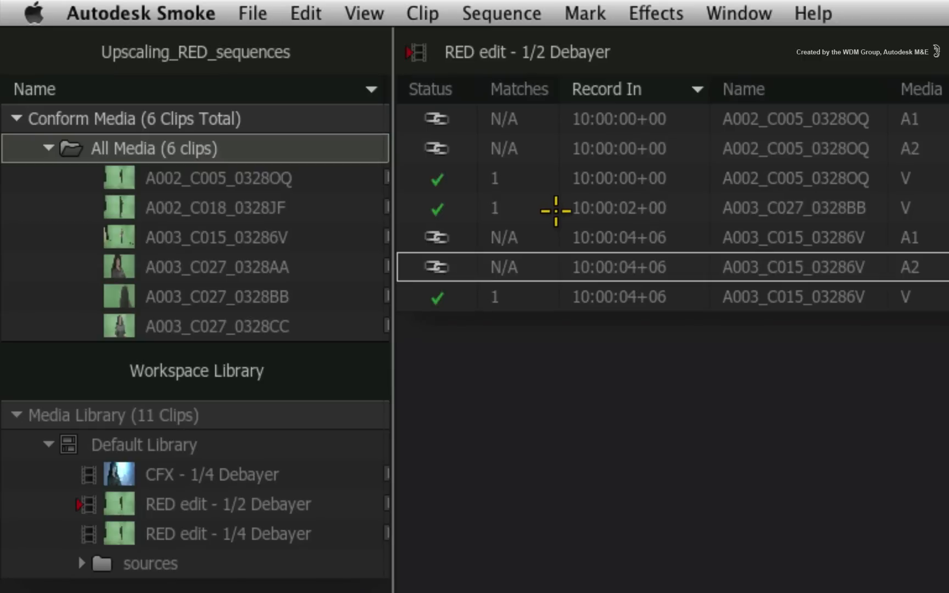
mouse_move(553, 209)
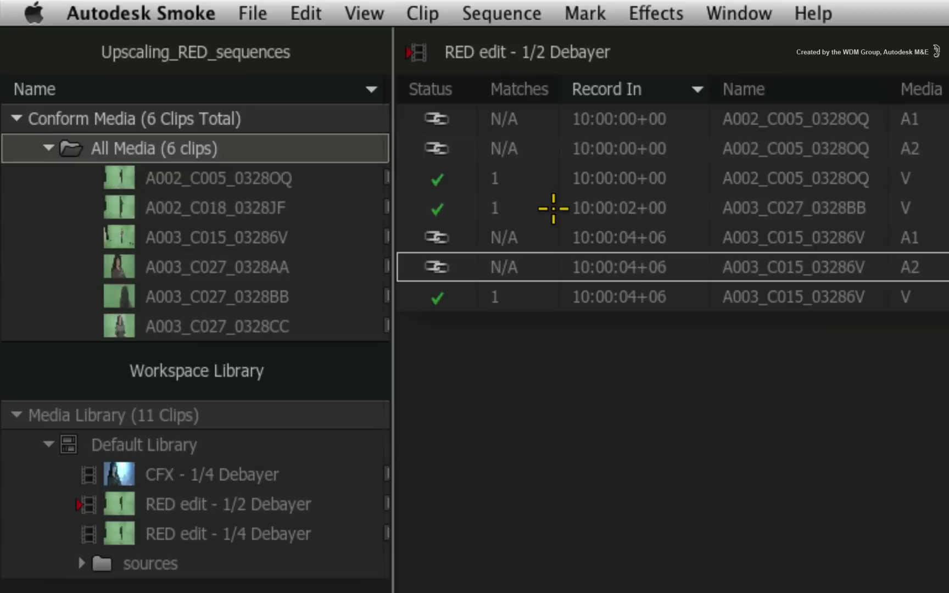
mouse_move(551, 208)
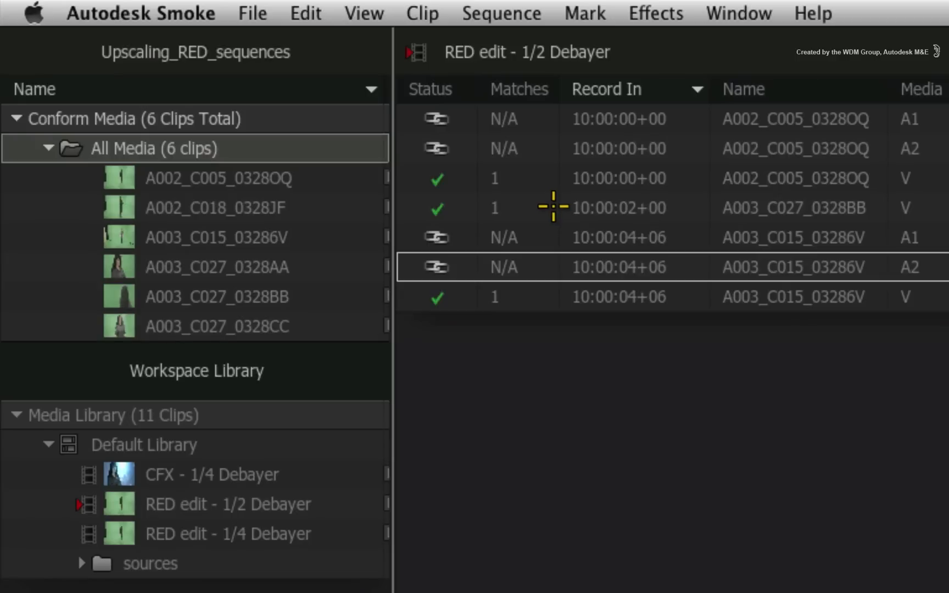
Bring up the link options for the matched A003_C027_0328BB video event in the Conform list
right_click(552, 207)
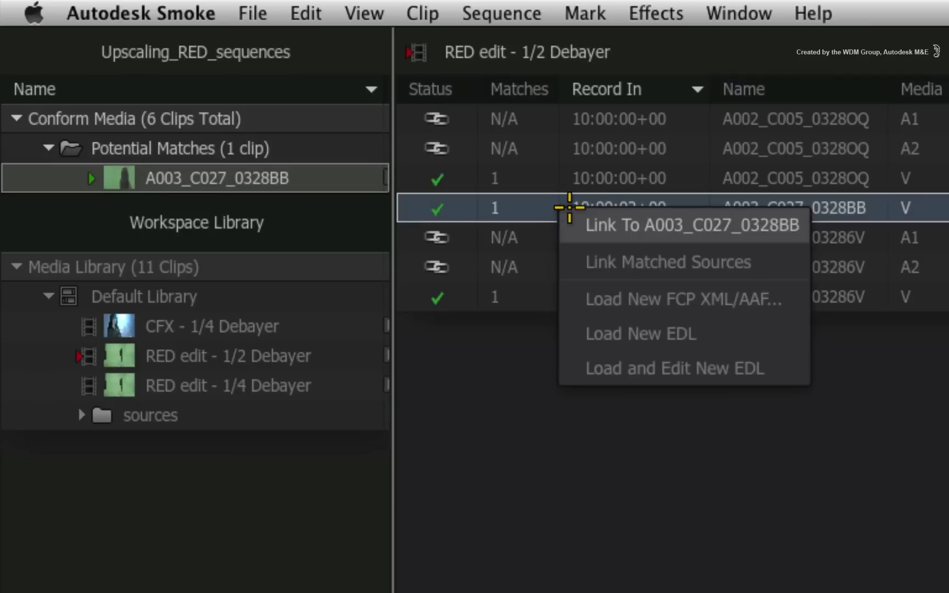
mouse_move(629, 262)
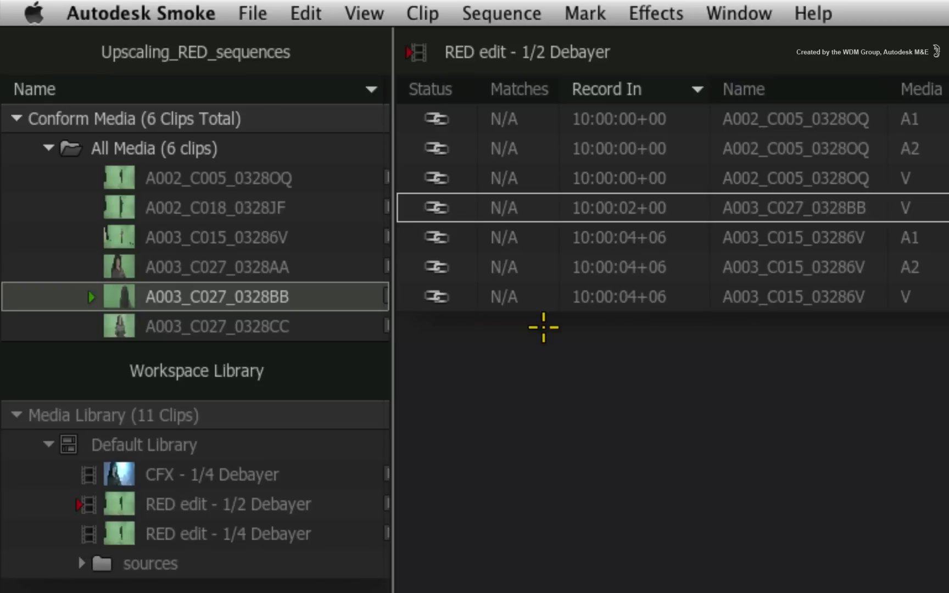
mouse_move(509, 175)
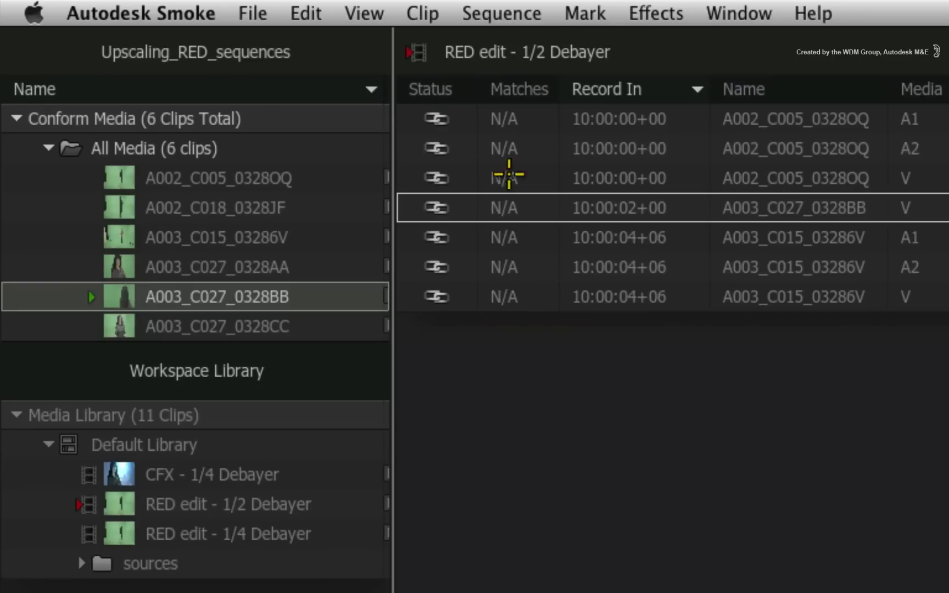
mouse_move(372, 192)
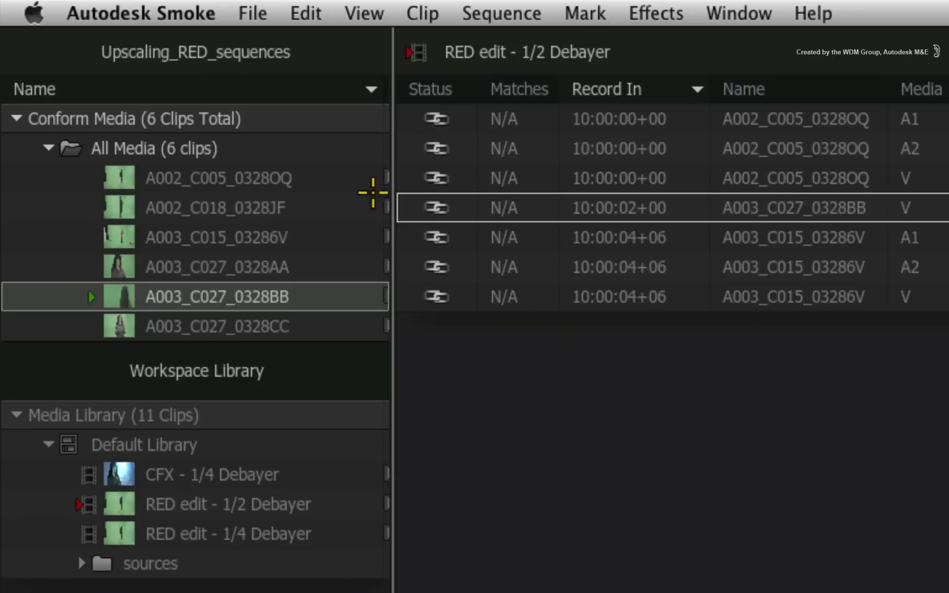
mouse_move(494, 393)
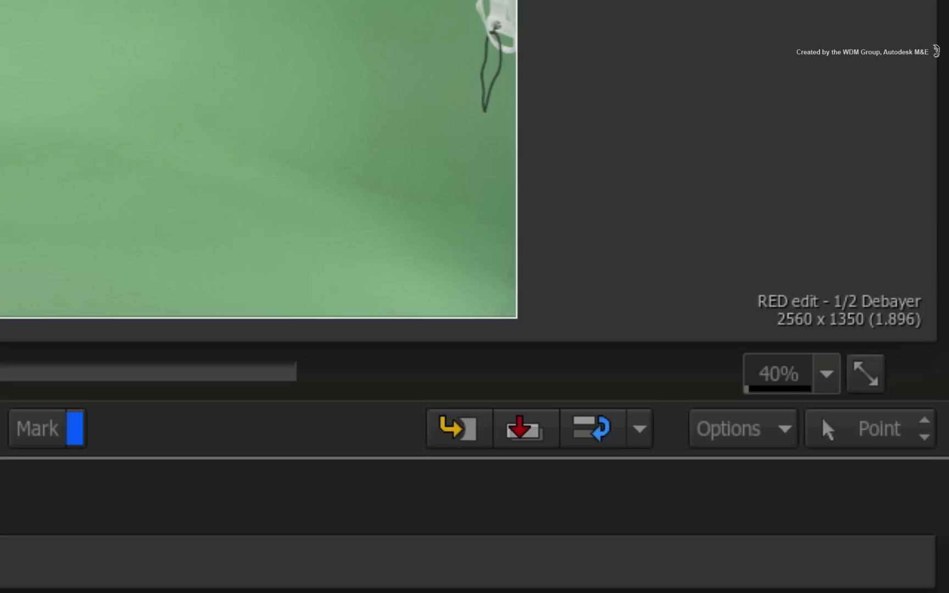
mouse_move(854, 241)
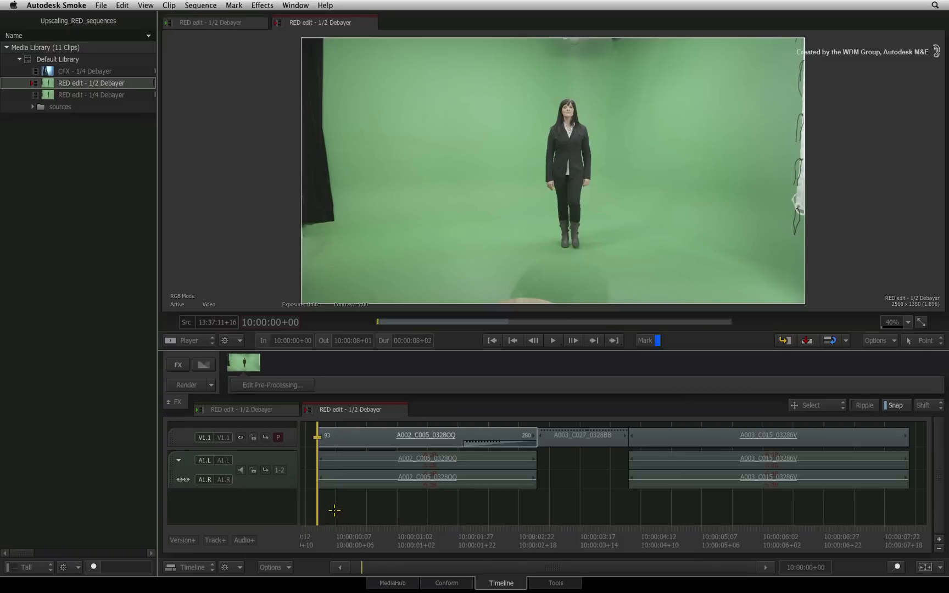
mouse_move(331, 509)
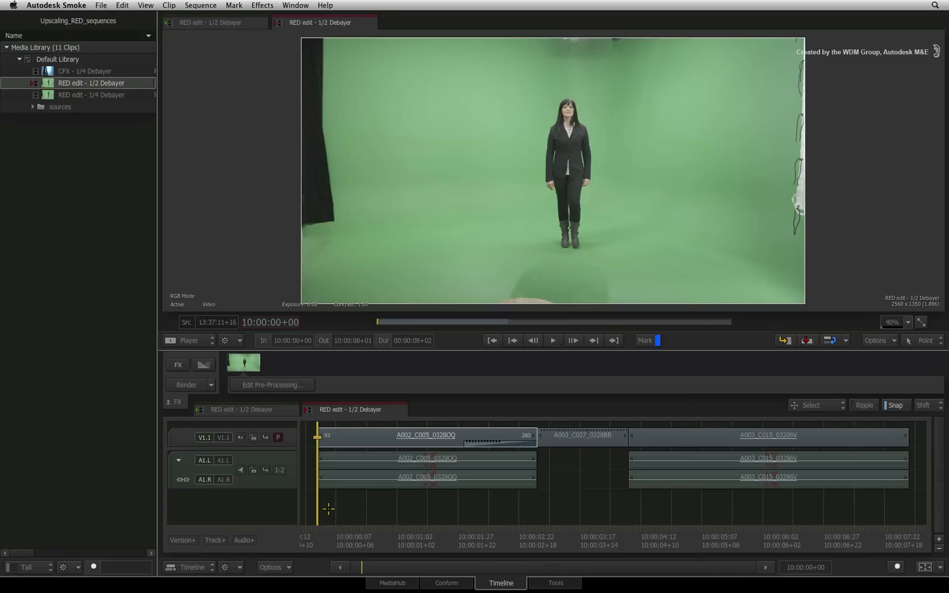